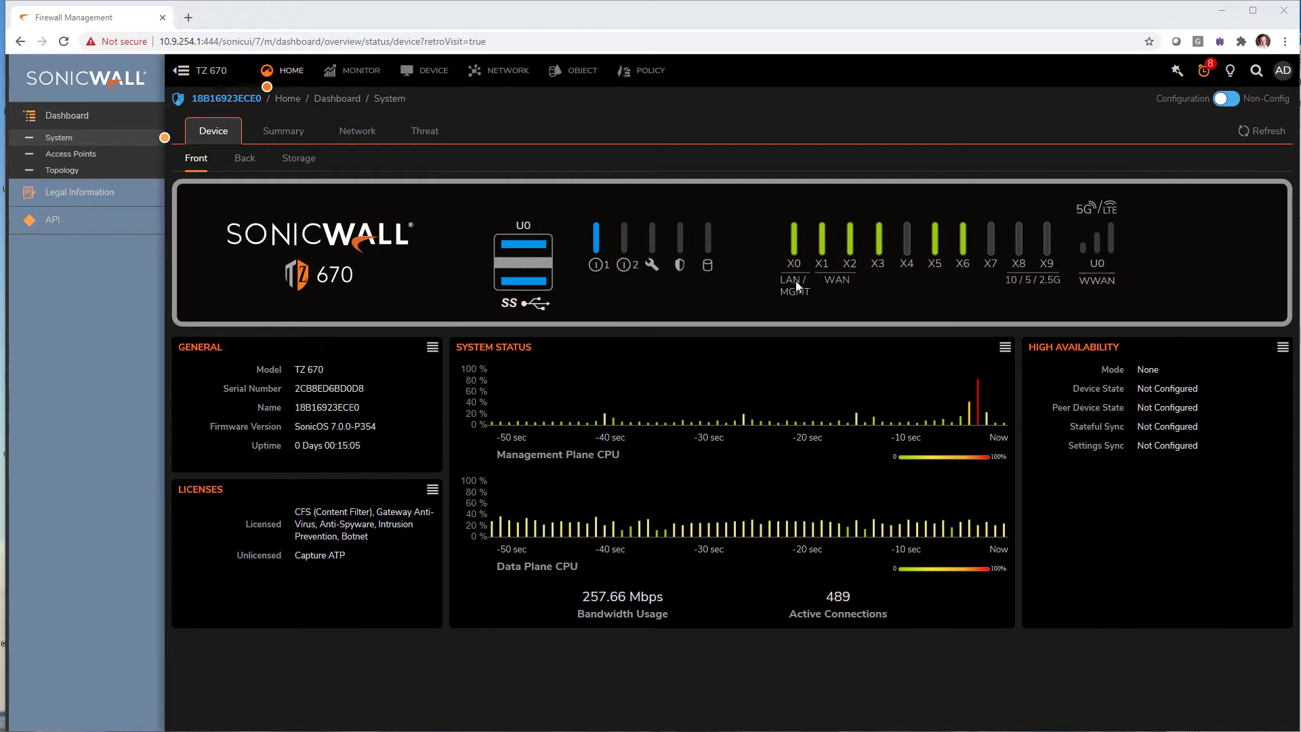
mouse_move(290, 209)
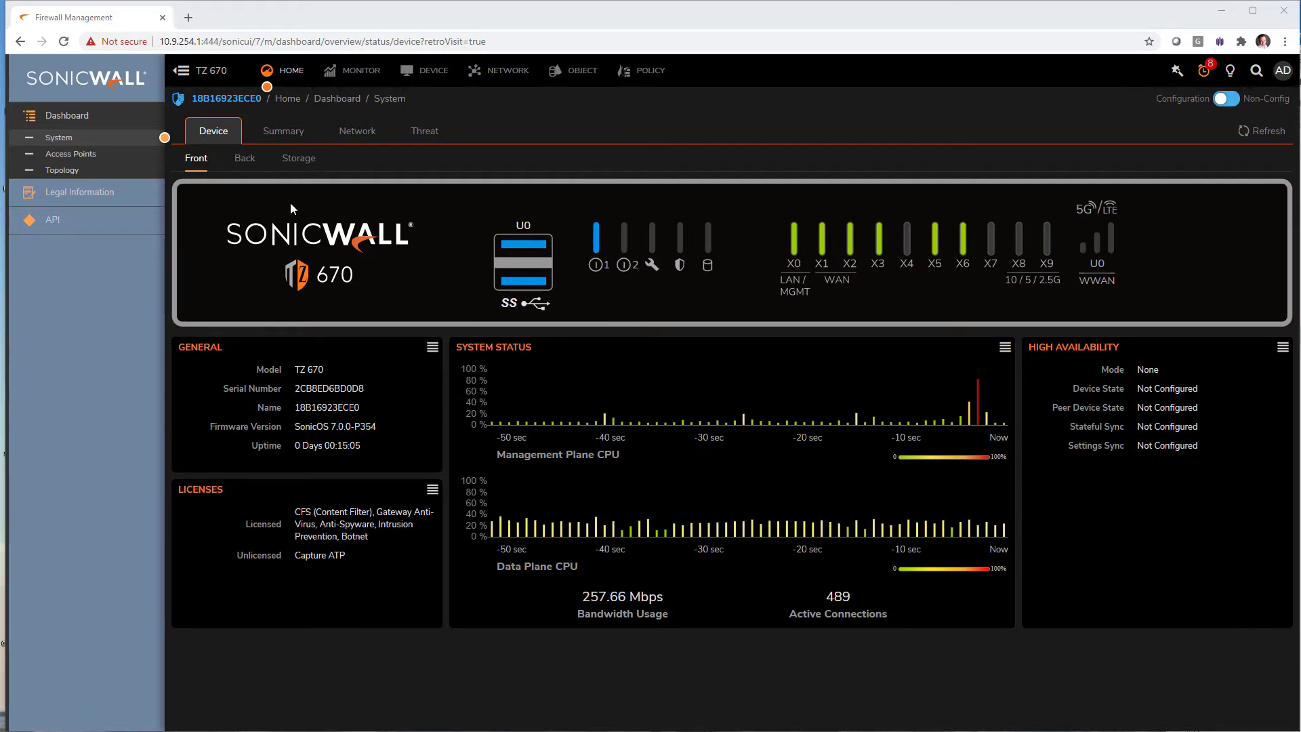
View the TZ 670's back panel, then its storage usage: 609 KB of 976 KB available
left_click(244, 158)
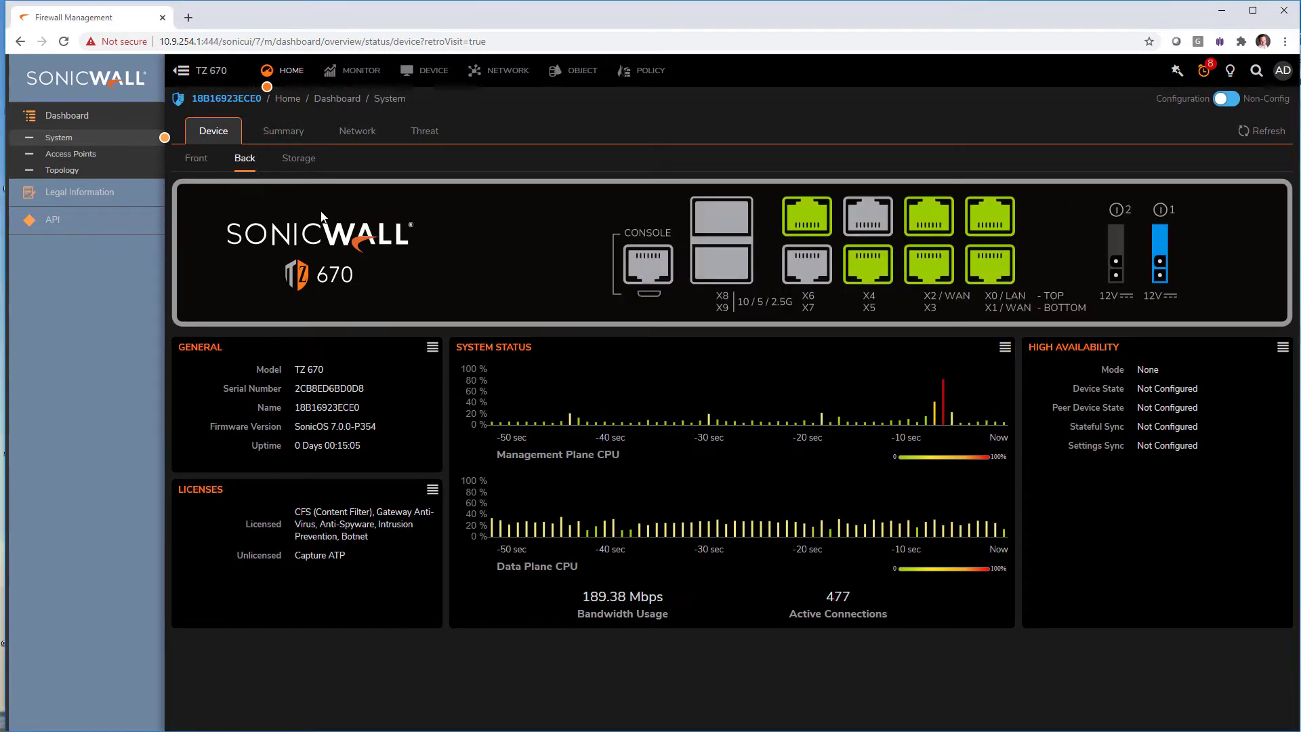
mouse_move(1141, 292)
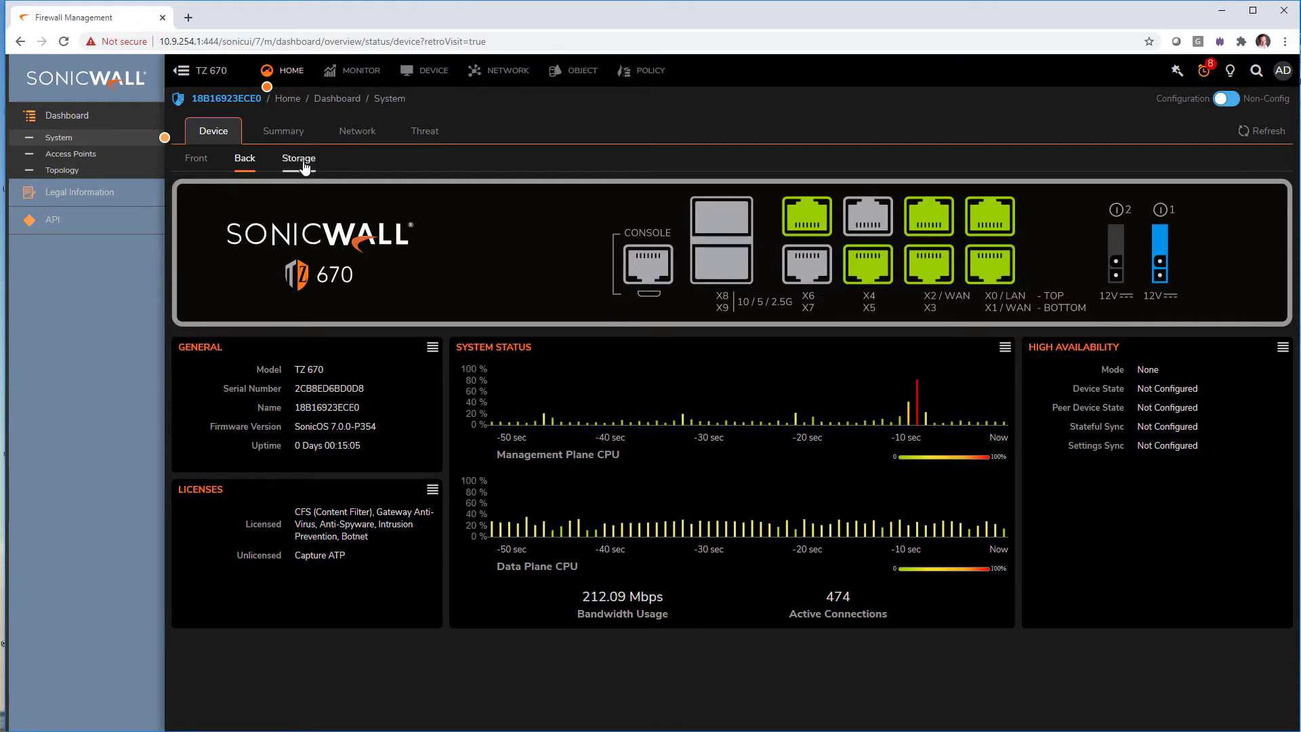
left_click(299, 159)
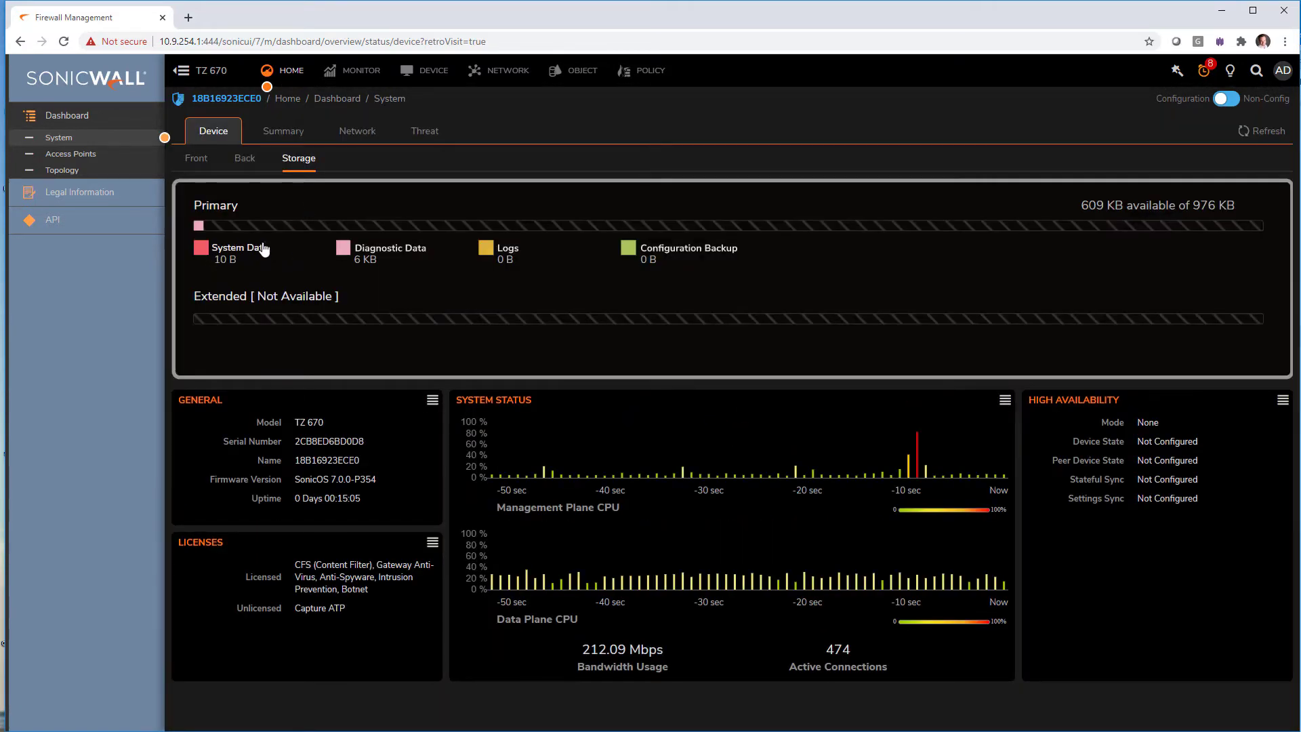
mouse_move(654, 278)
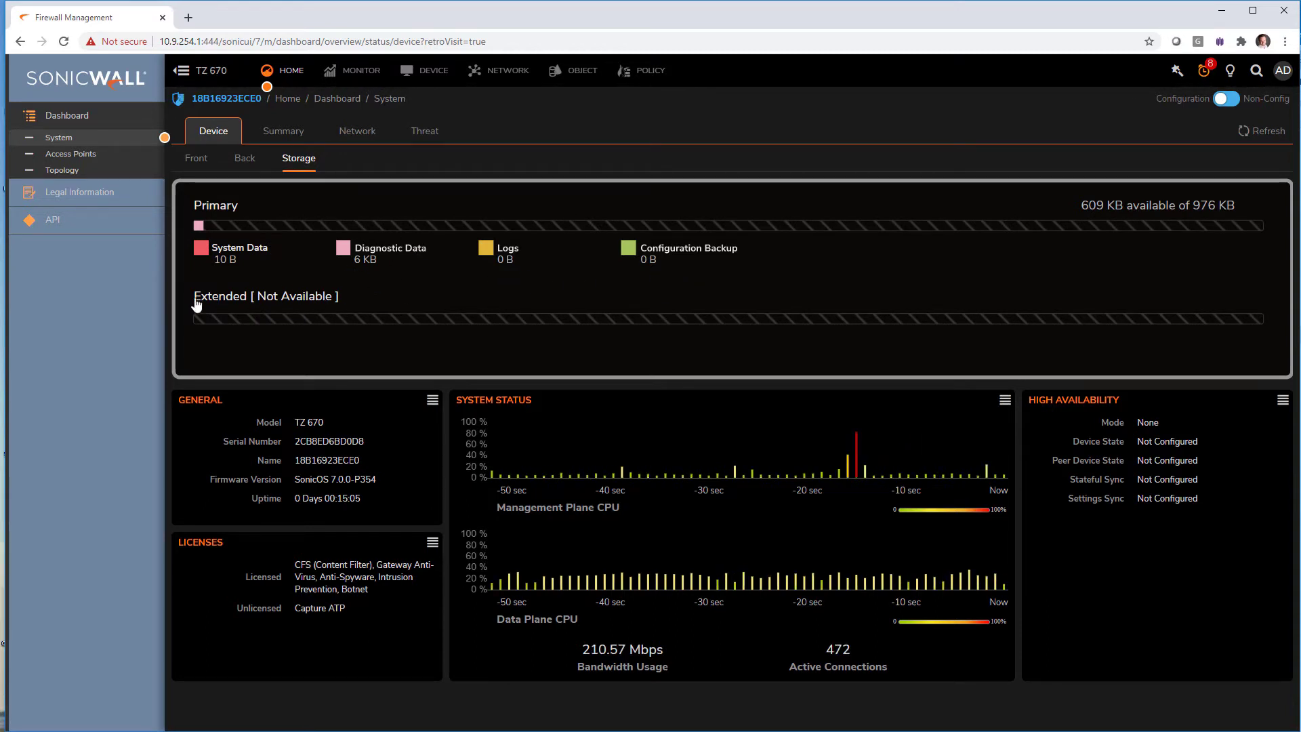
mouse_move(196, 284)
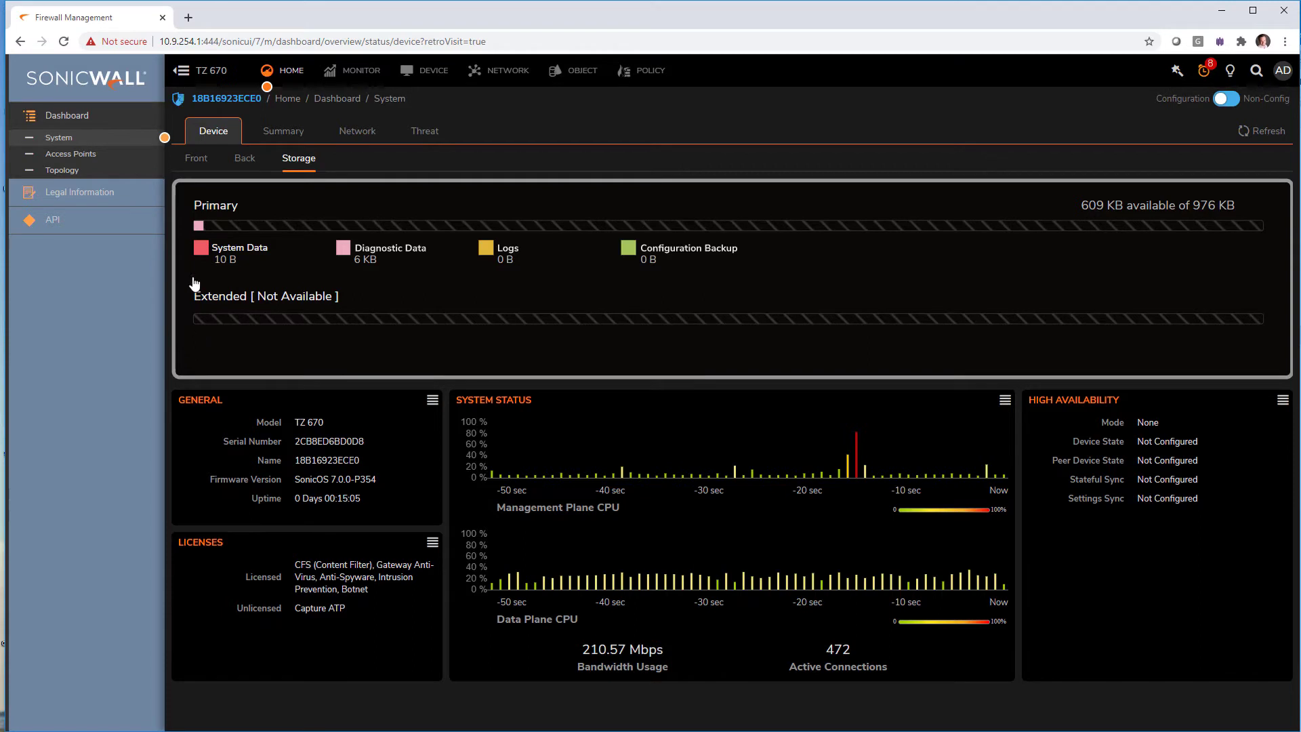
Return to the TZ 670 front panel view, then back to the Home system dashboard
left_click(196, 158)
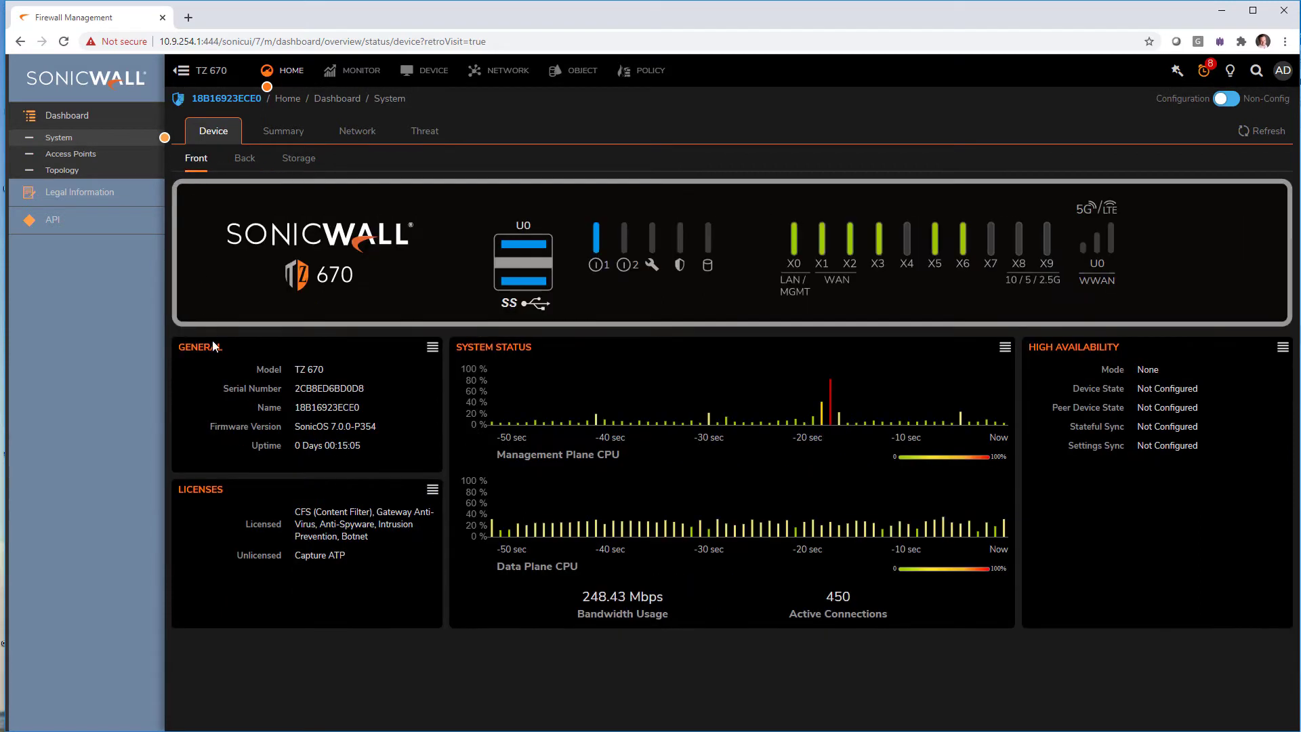
mouse_move(268, 494)
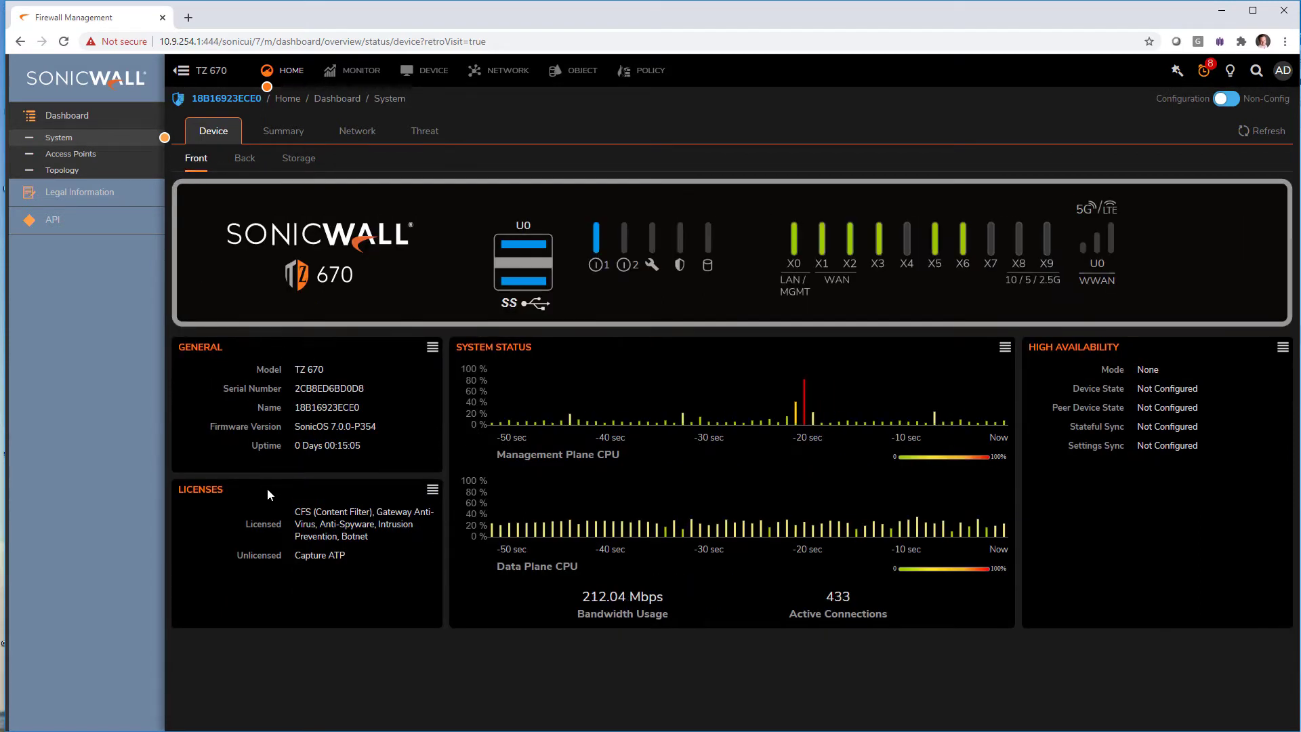
mouse_move(248, 546)
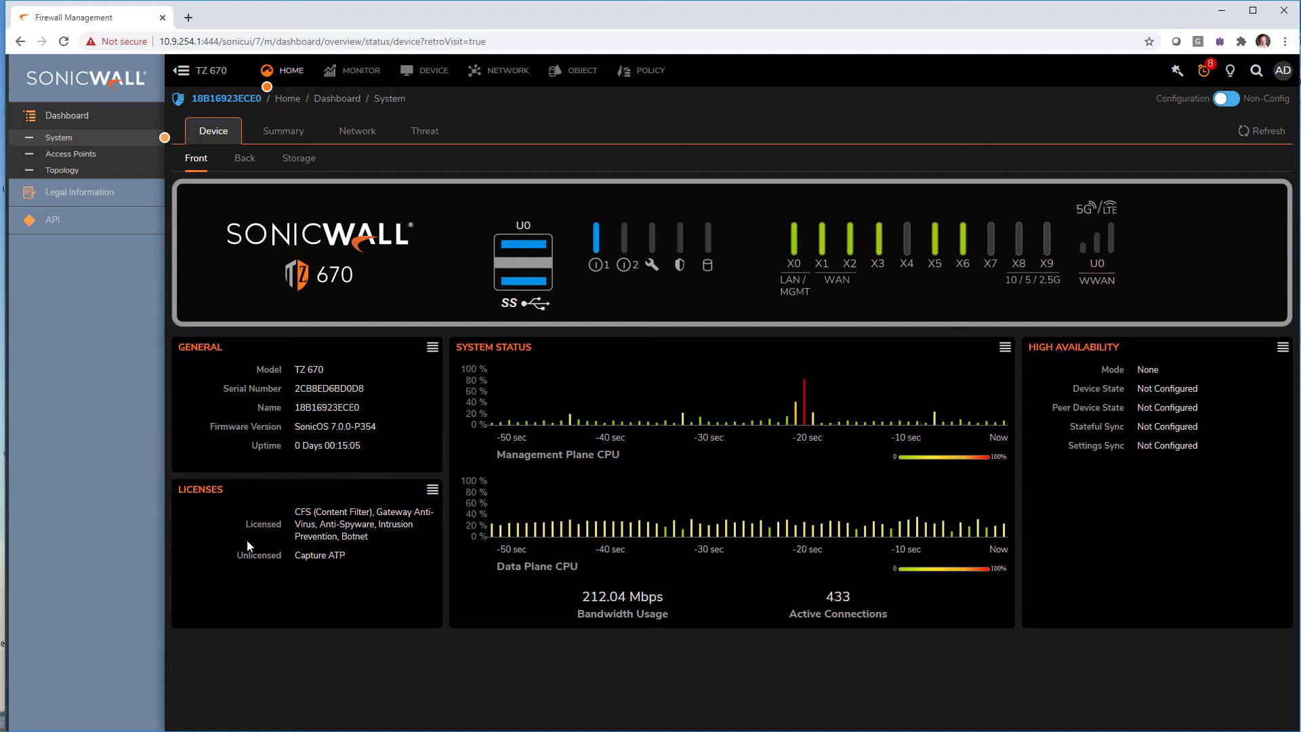
mouse_move(743, 609)
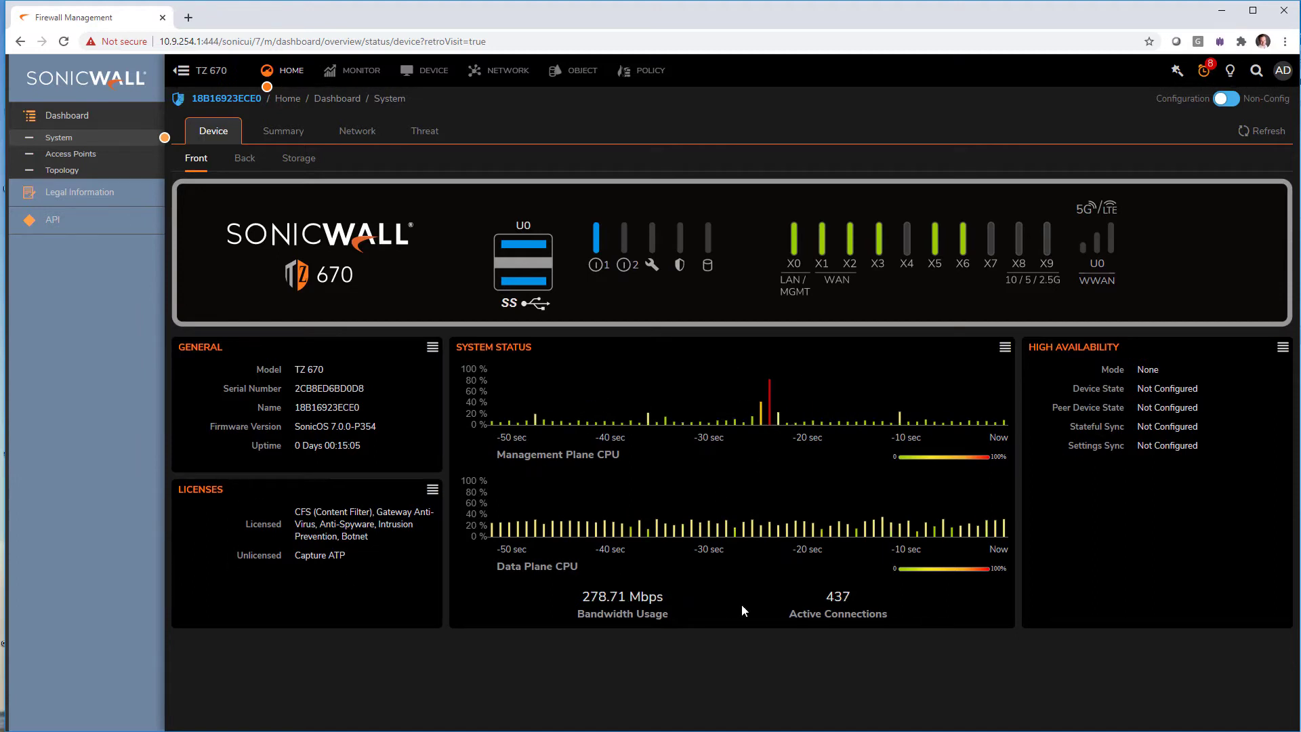
mouse_move(856, 421)
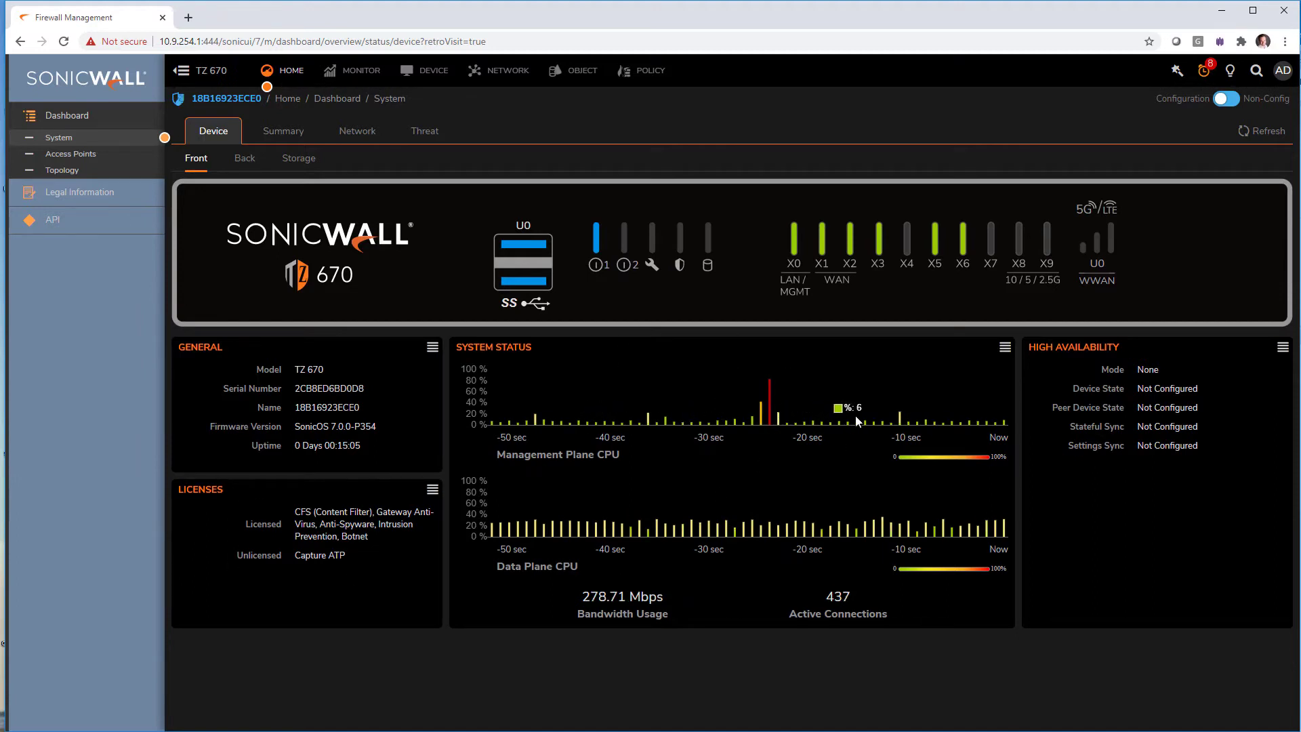
mouse_move(431, 347)
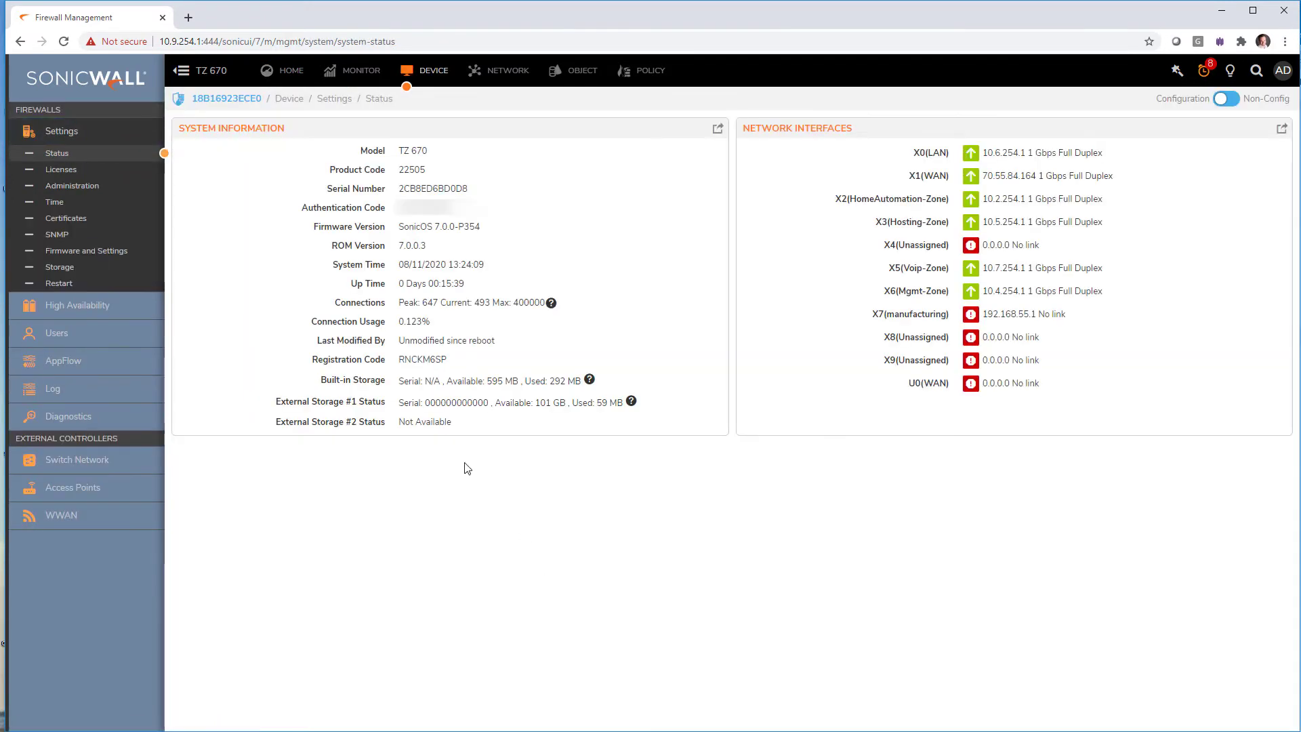
mouse_move(431, 506)
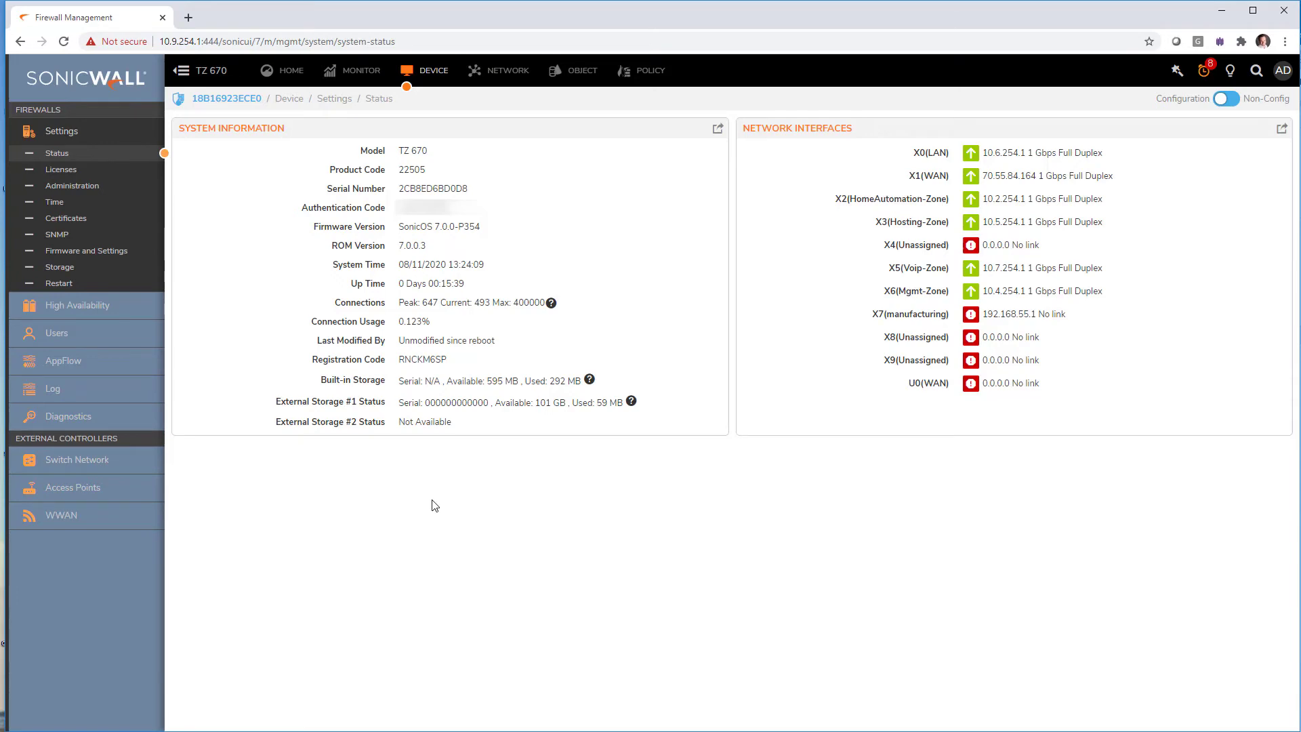
left_click(290, 70)
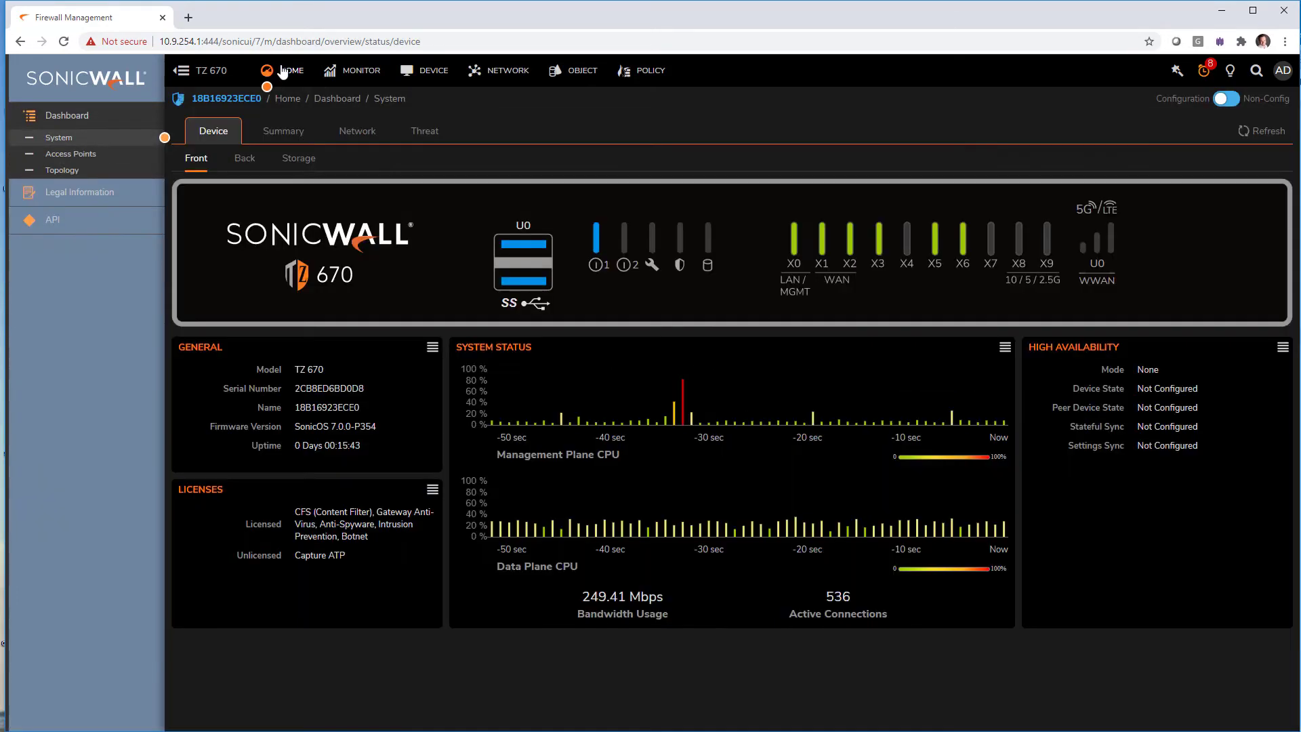
mouse_move(284, 131)
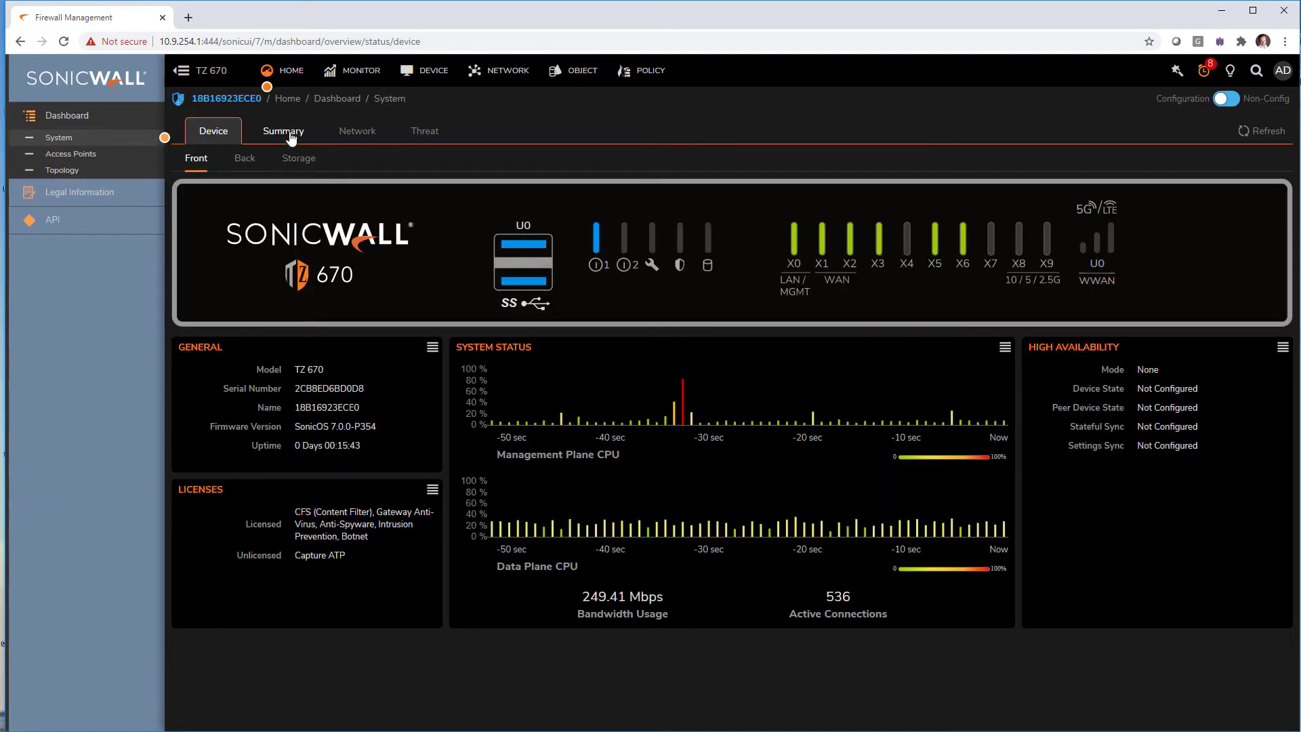
Show the Summary tab with traffic distribution, top users, threats and security insights
left_click(283, 130)
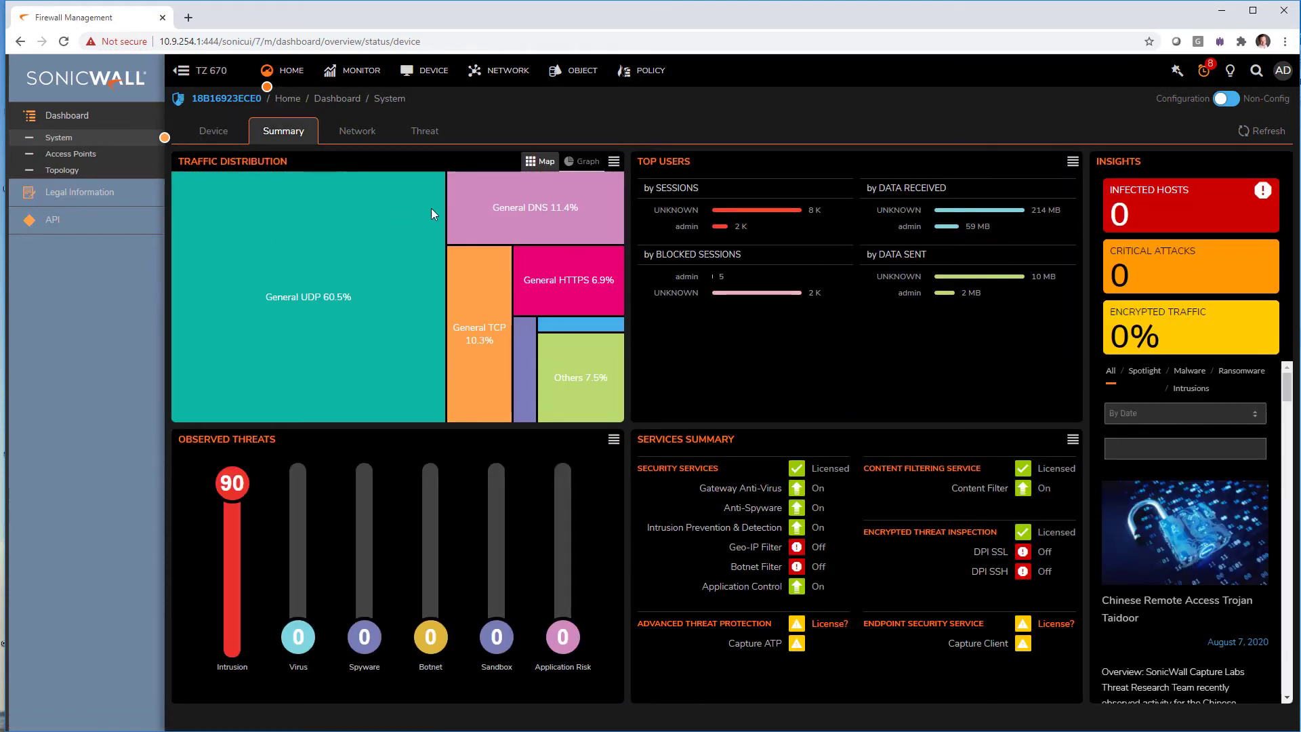
mouse_move(399, 259)
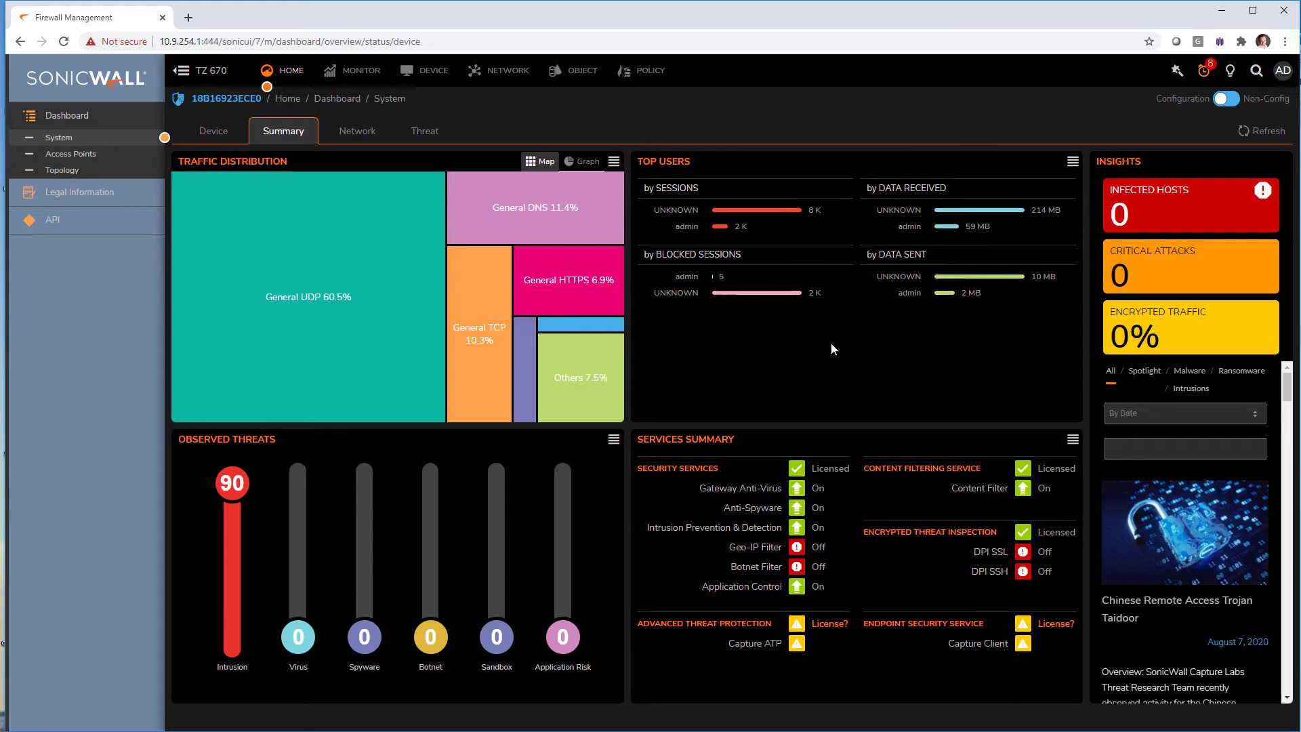
mouse_move(803, 348)
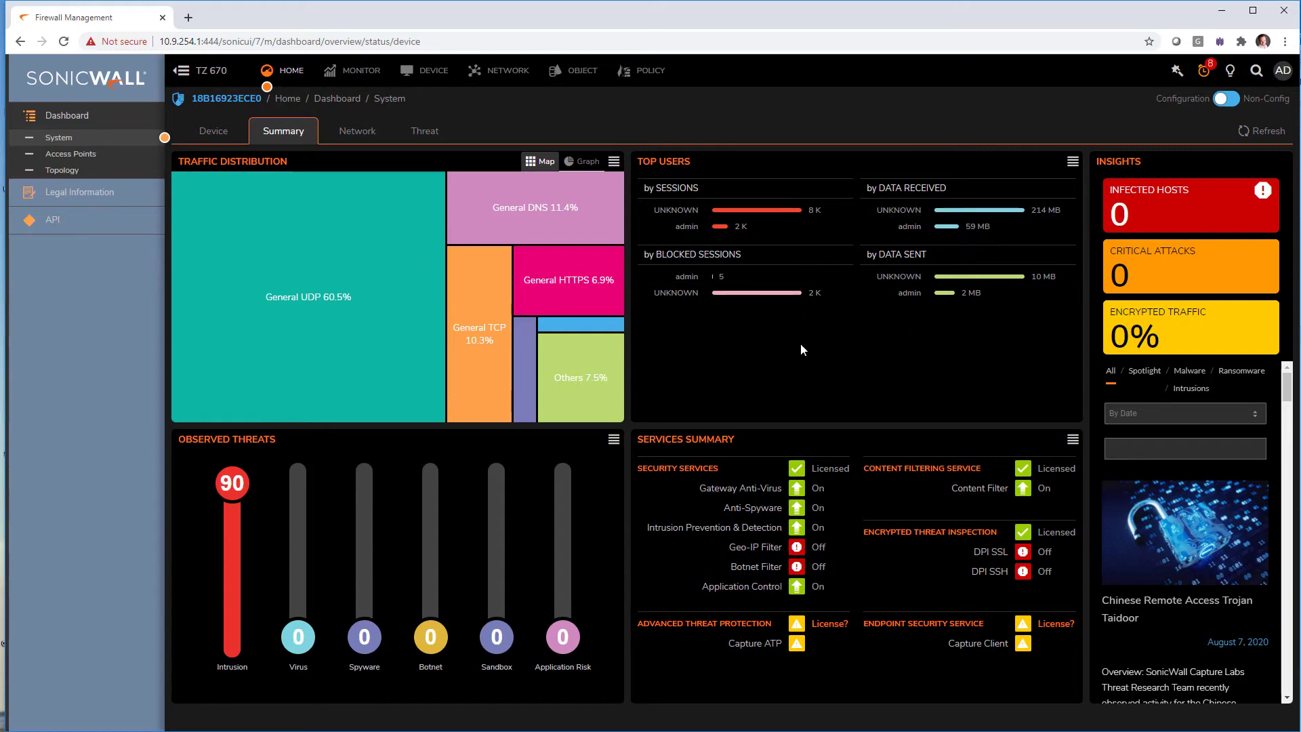
mouse_move(926, 514)
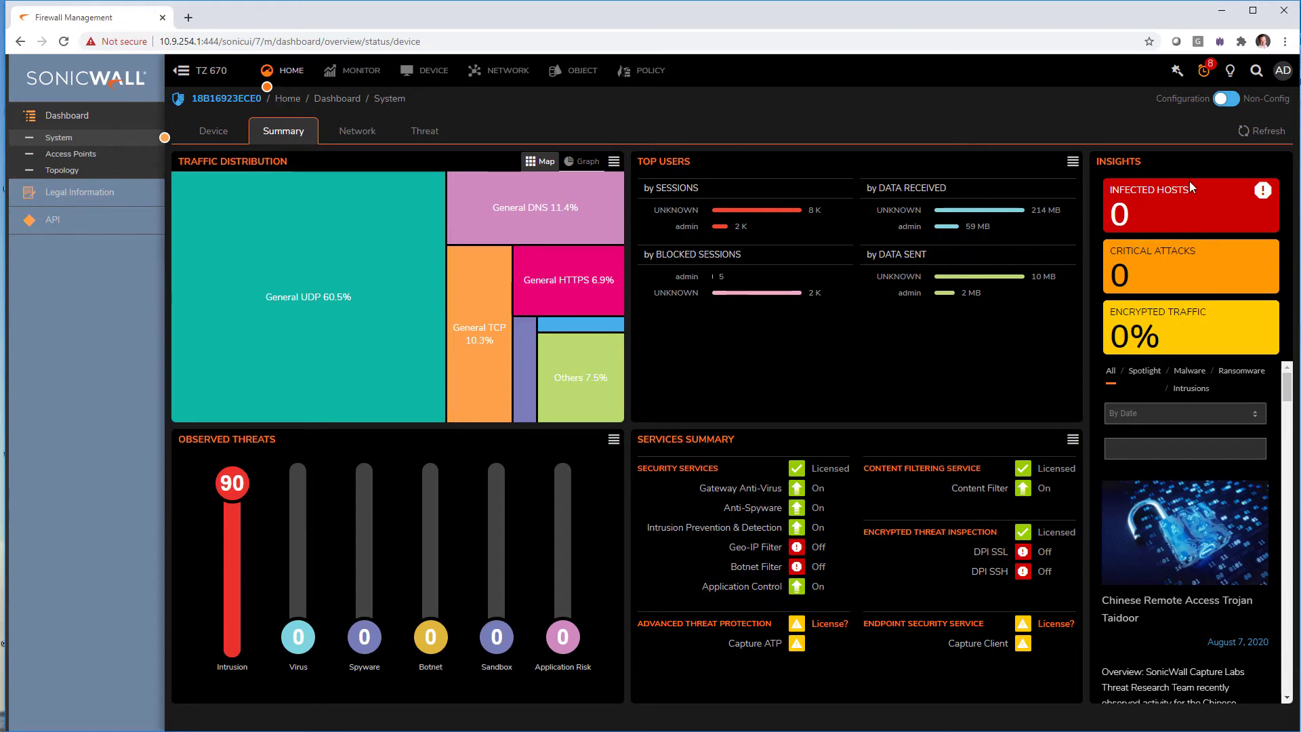
mouse_move(1181, 350)
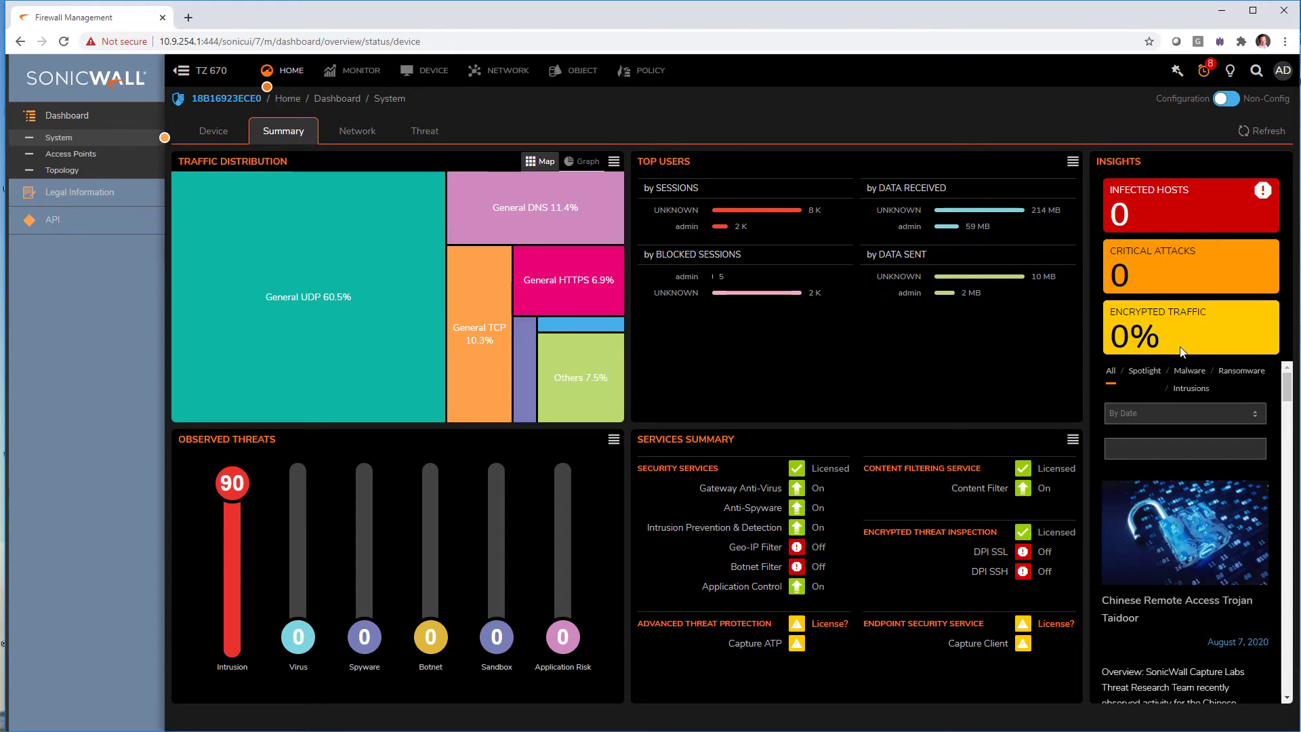
mouse_move(849, 367)
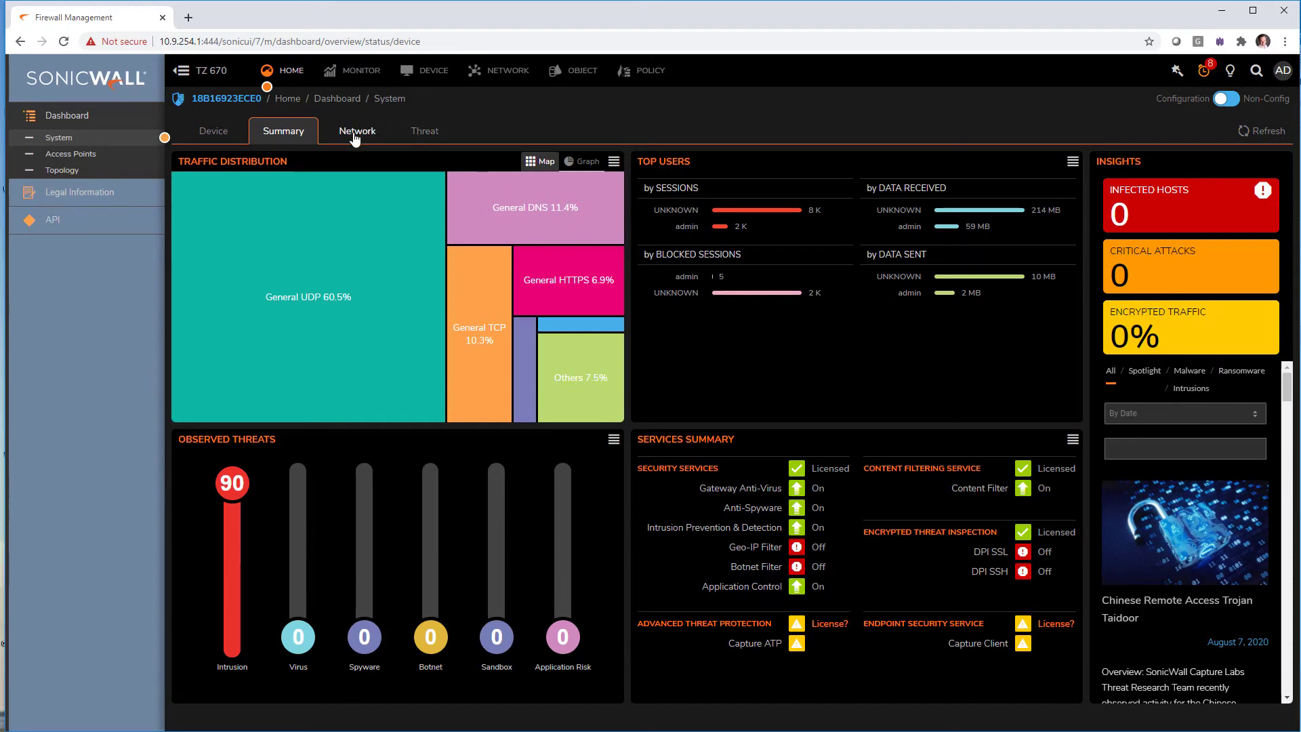
Open the Top Website Ratings AppFlow report, then go to the Voip-Zone to WAN Access Rules
left_click(357, 130)
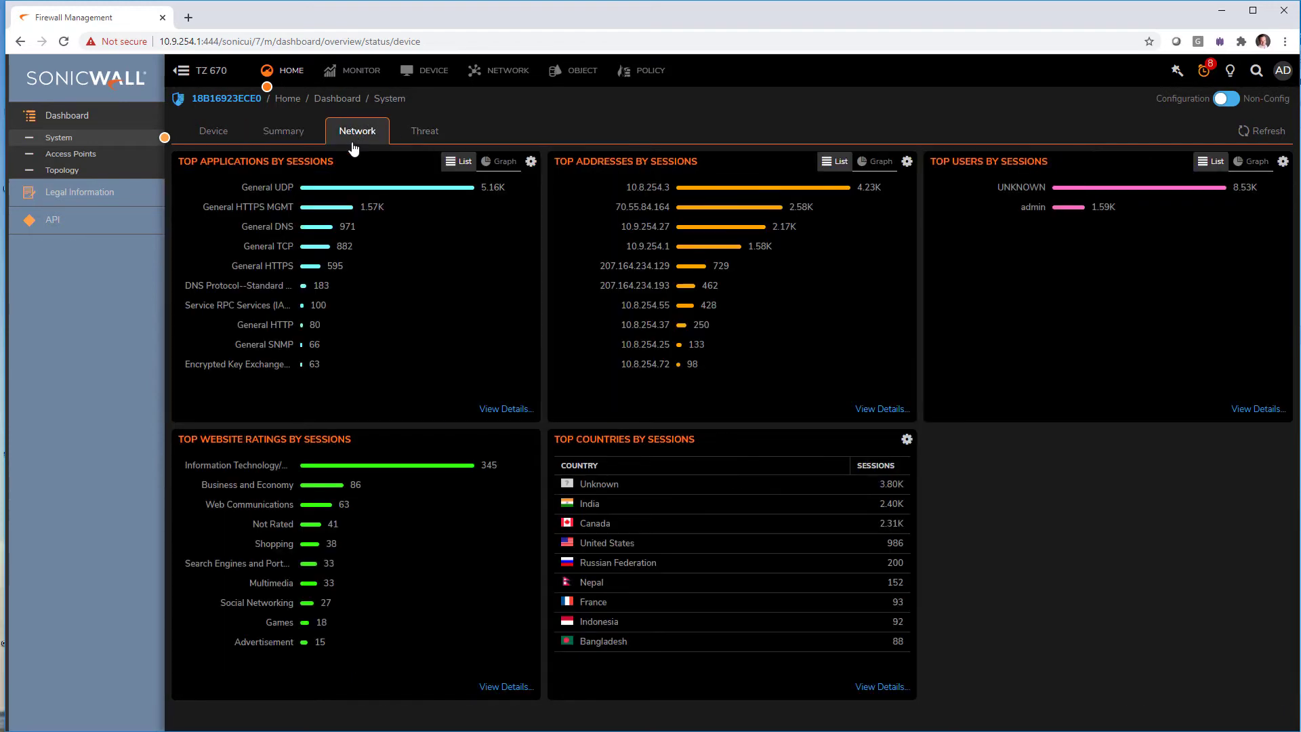
mouse_move(407, 345)
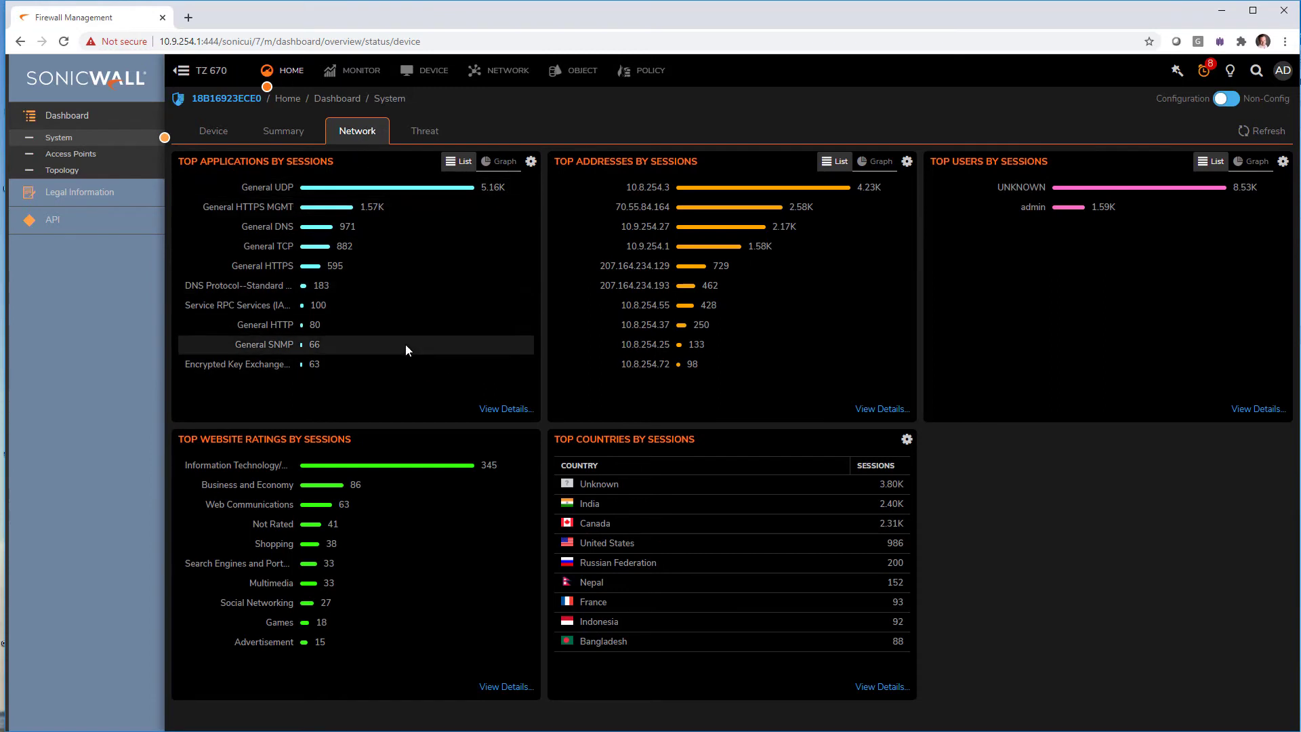
mouse_move(788, 380)
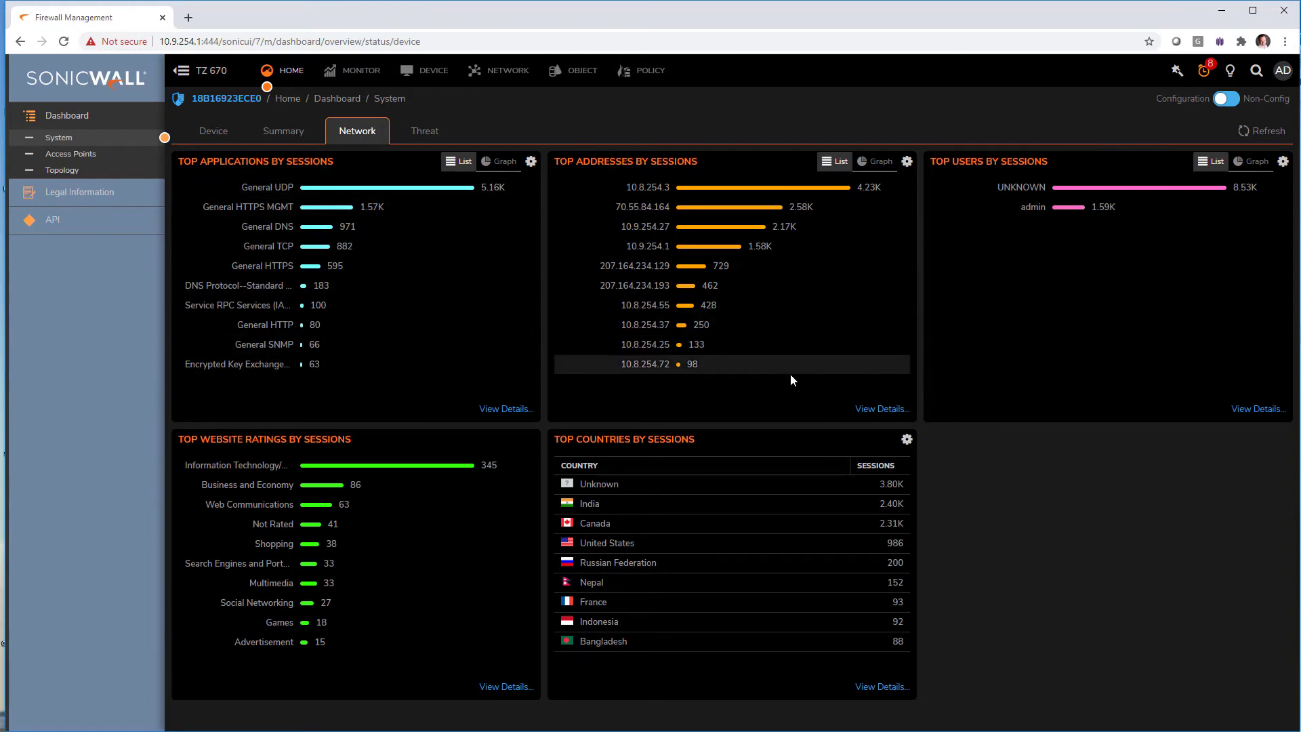
mouse_move(519, 400)
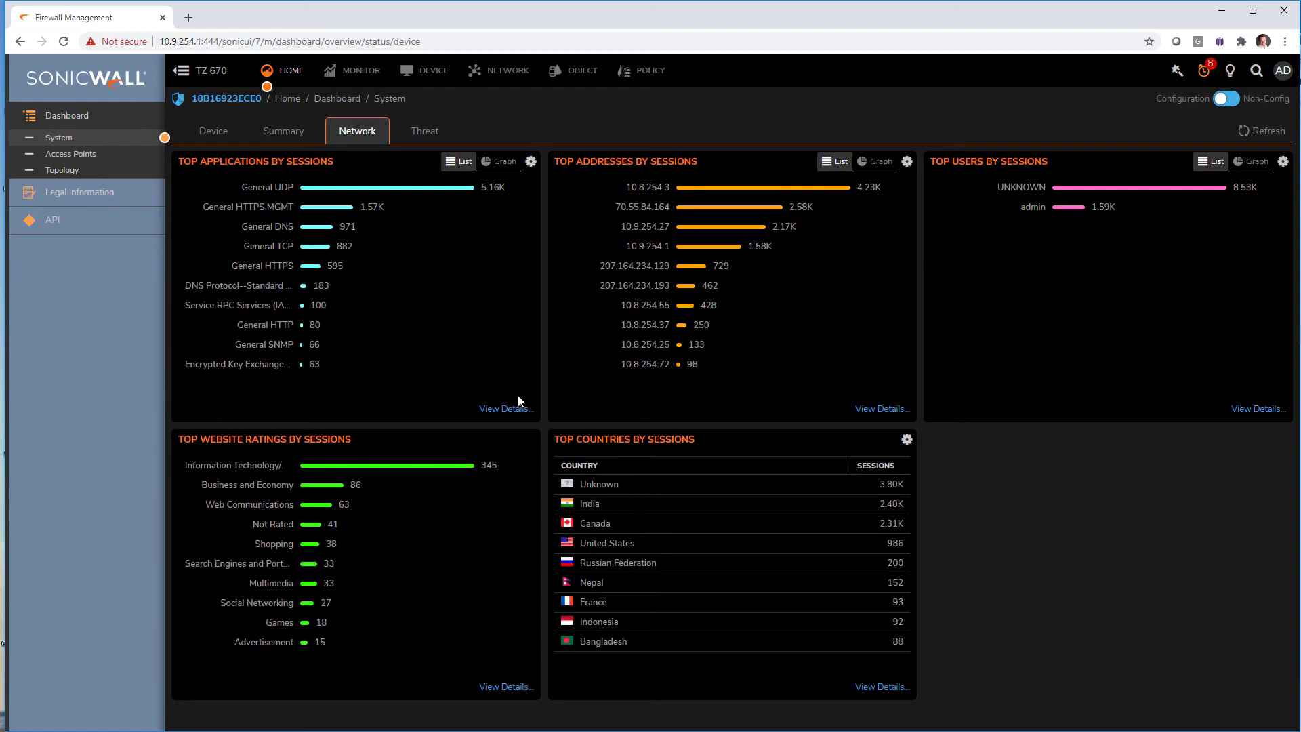
mouse_move(505, 687)
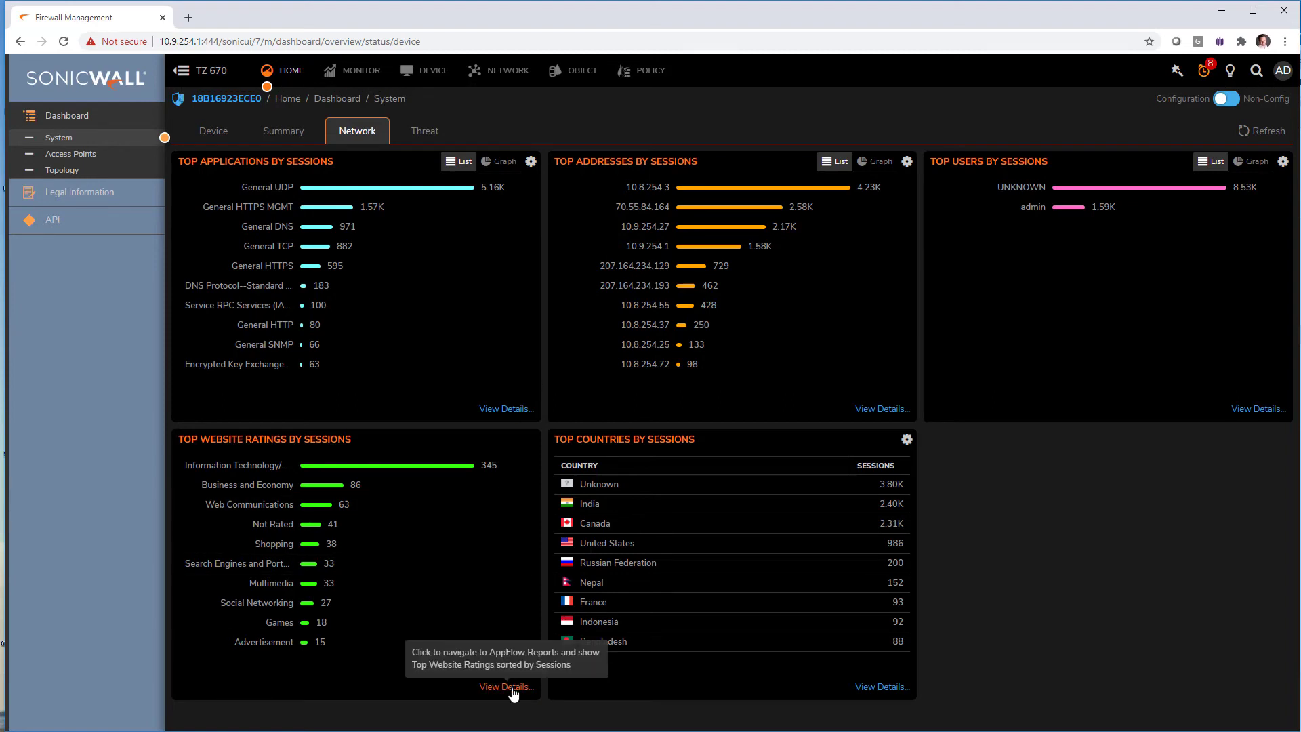
left_click(506, 687)
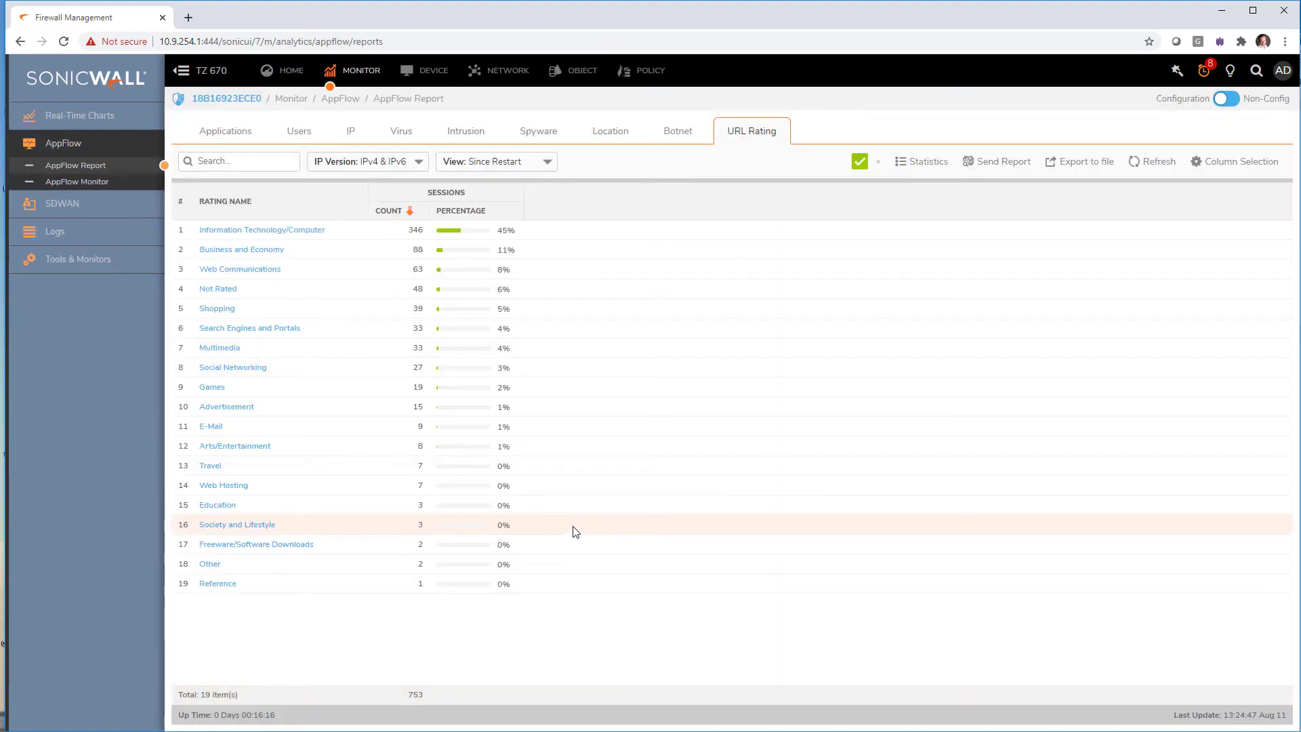
left_click(651, 70)
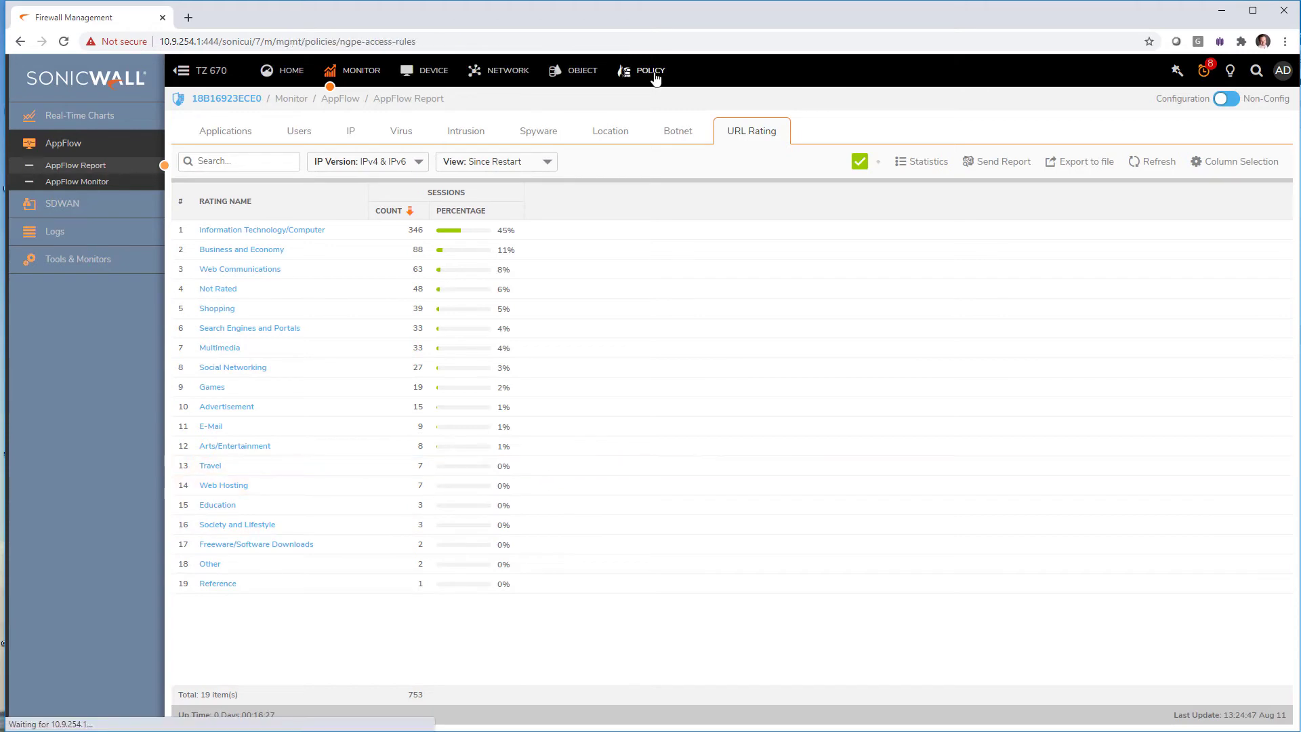
left_click(651, 71)
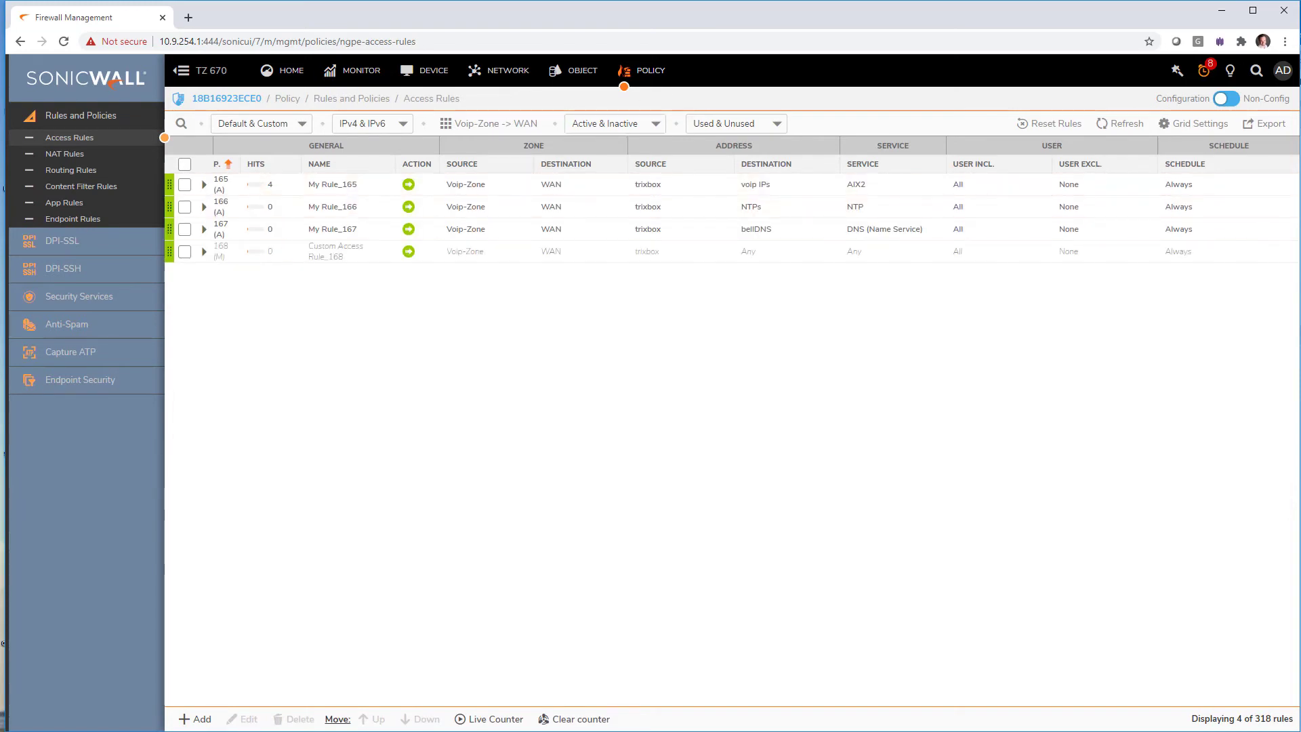
Start a Voip-Zone to WAN rule and browse Security Profiles, Traffic Shaping, Logging and Optional Settings
left_click(199, 718)
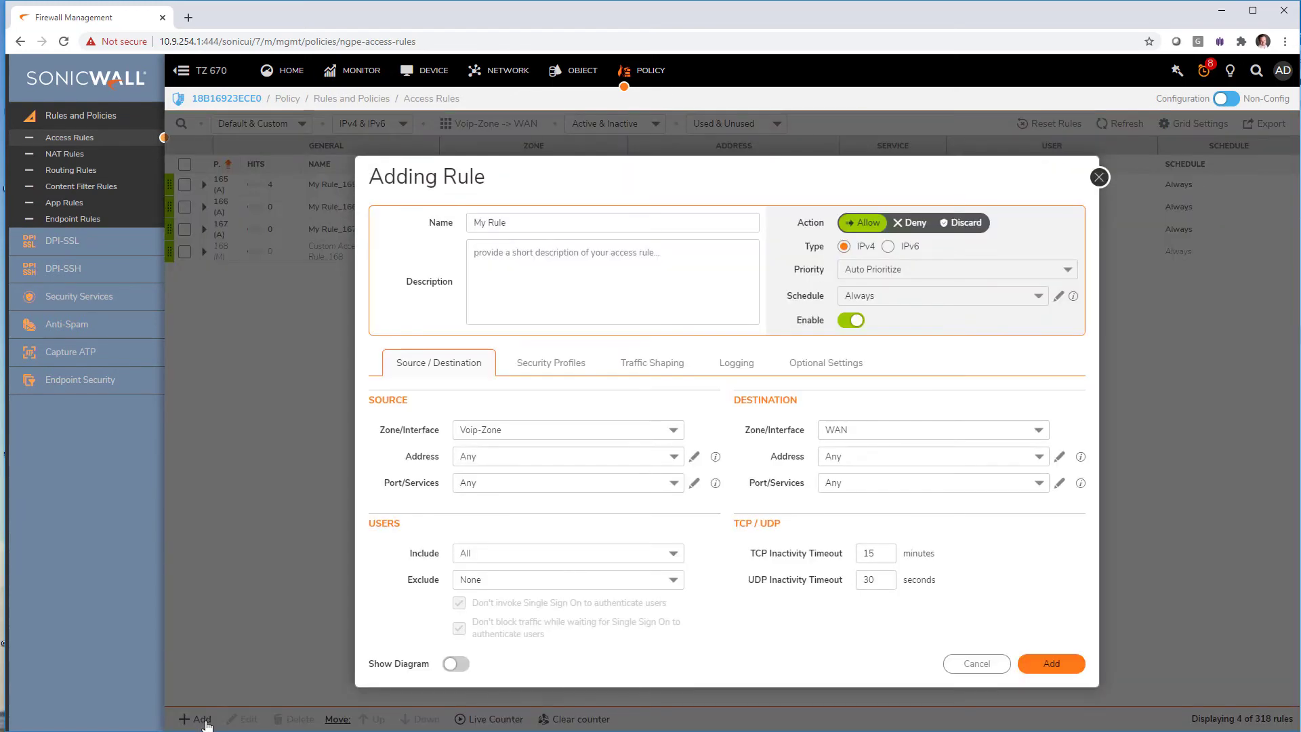
mouse_move(501, 412)
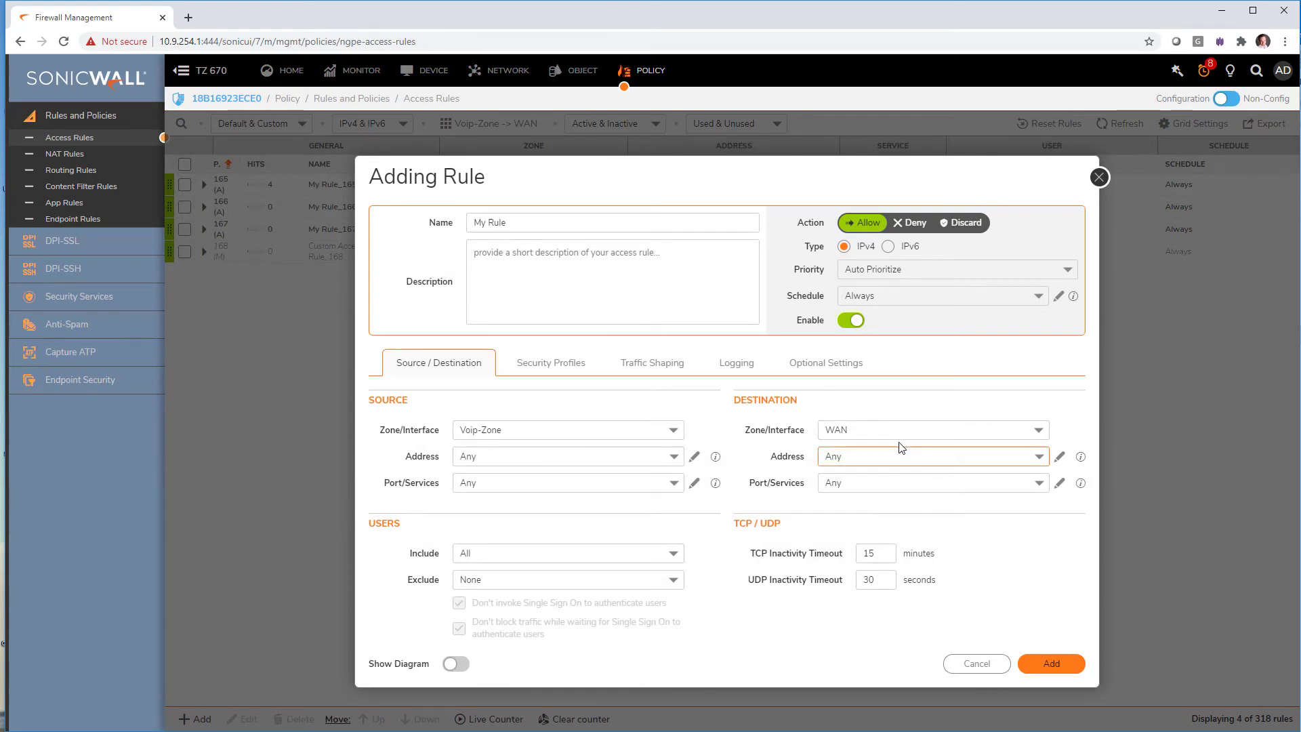
left_click(550, 362)
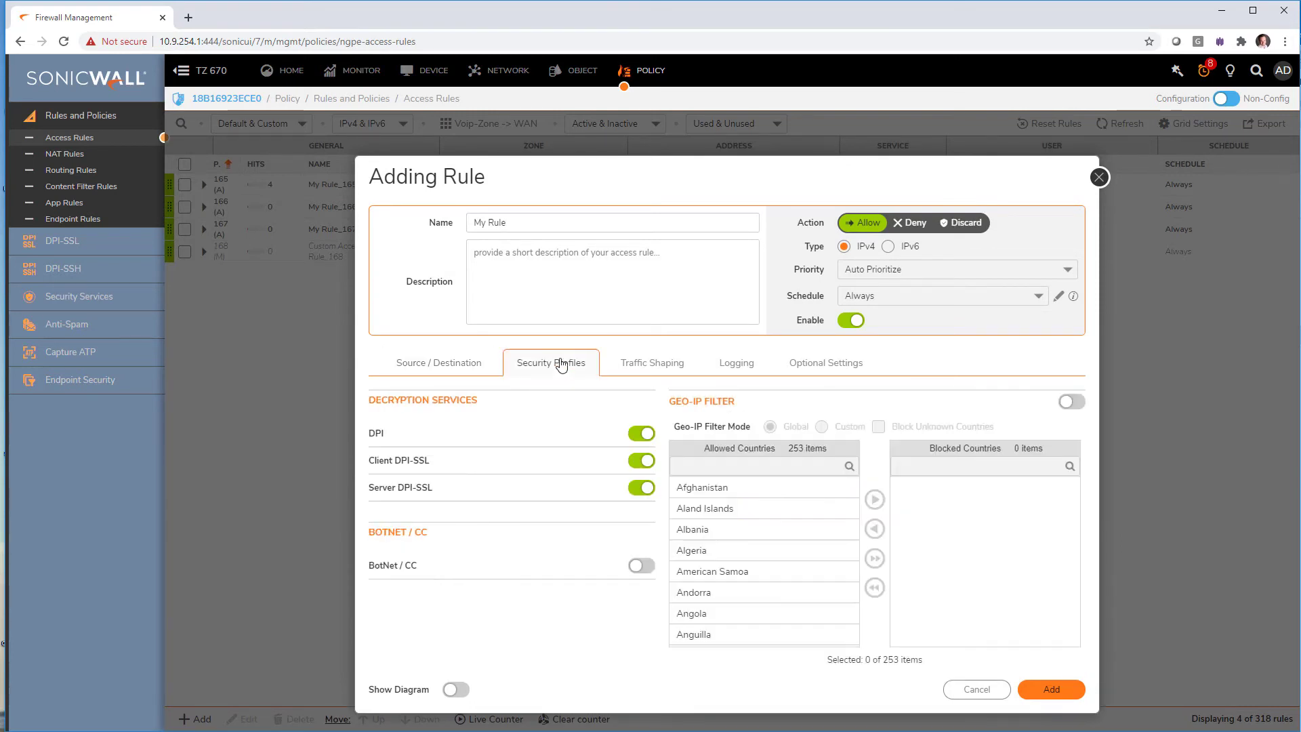
mouse_move(601, 487)
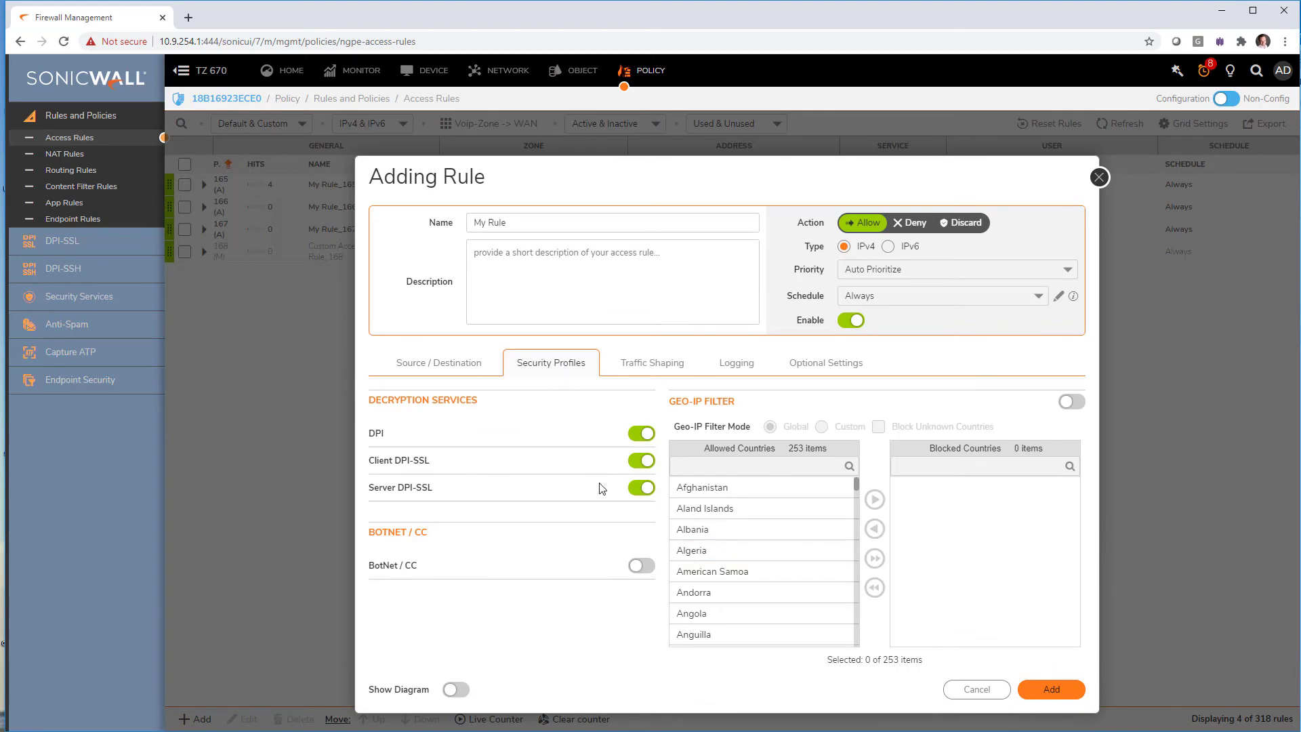
left_click(651, 362)
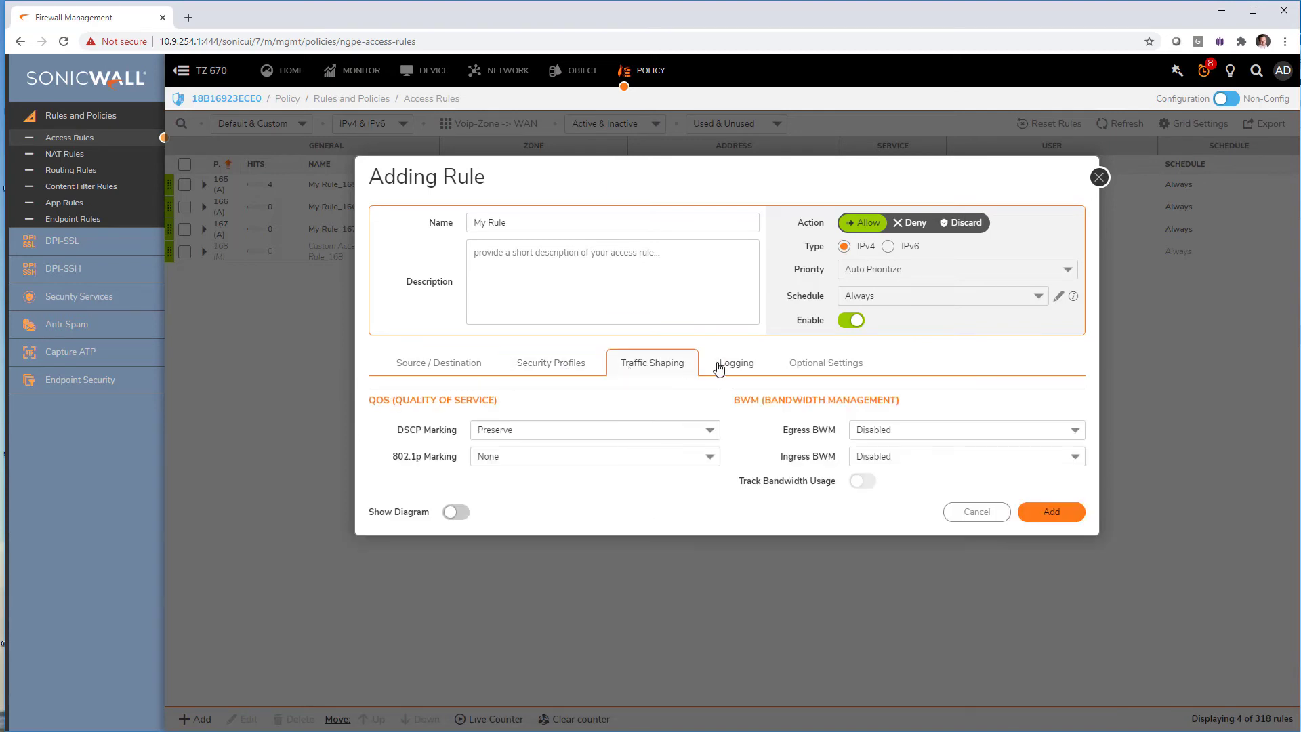
left_click(735, 362)
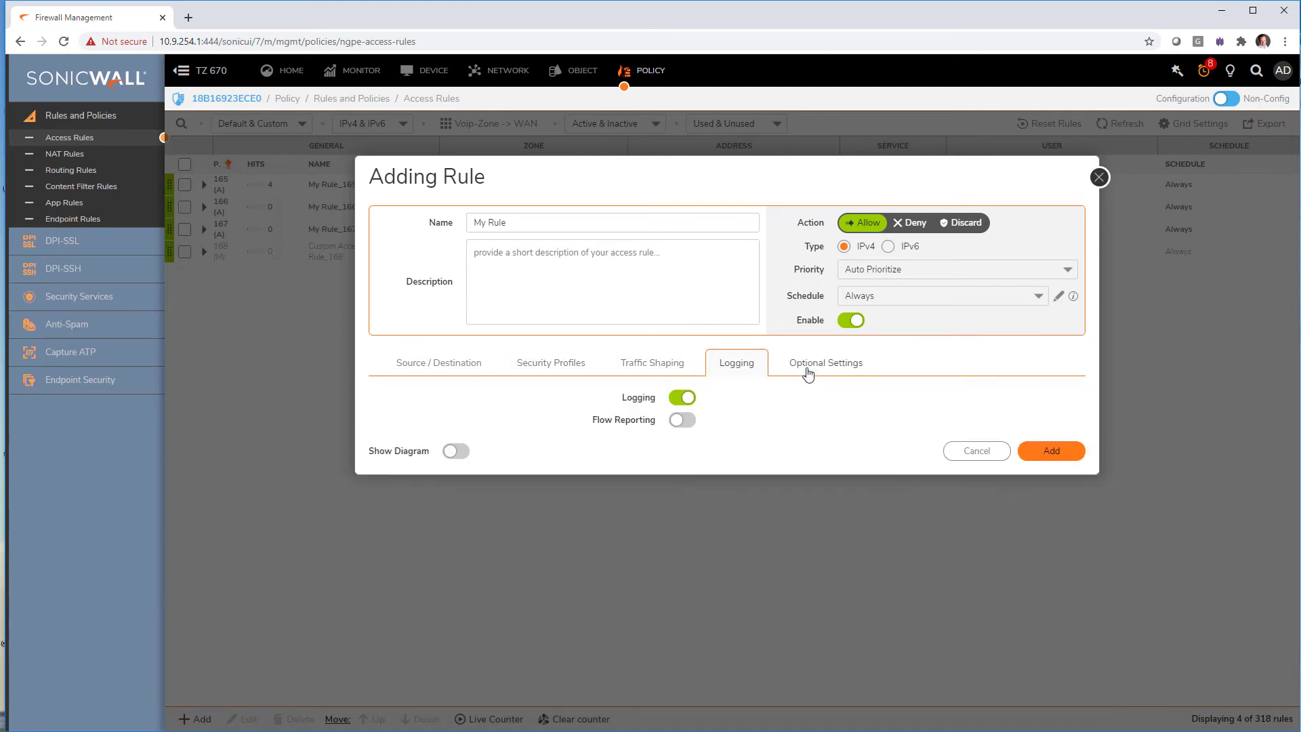
left_click(825, 363)
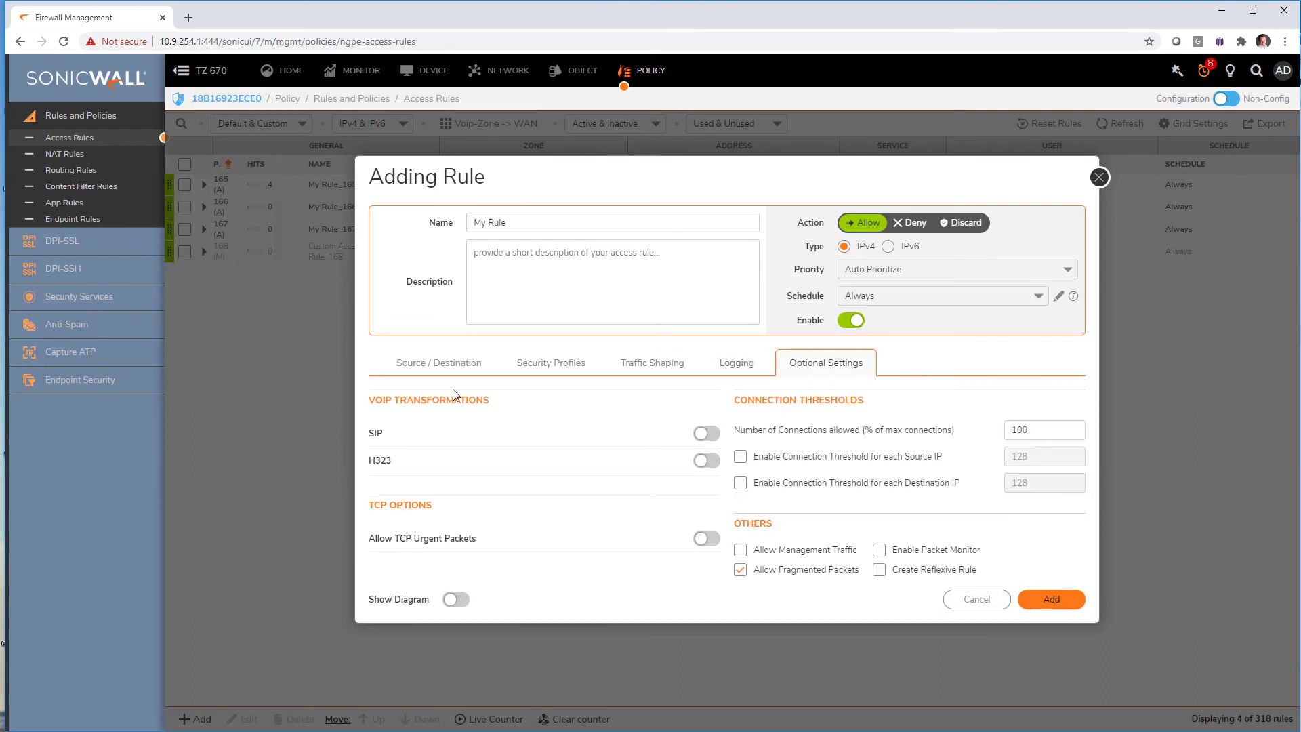
left_click(439, 362)
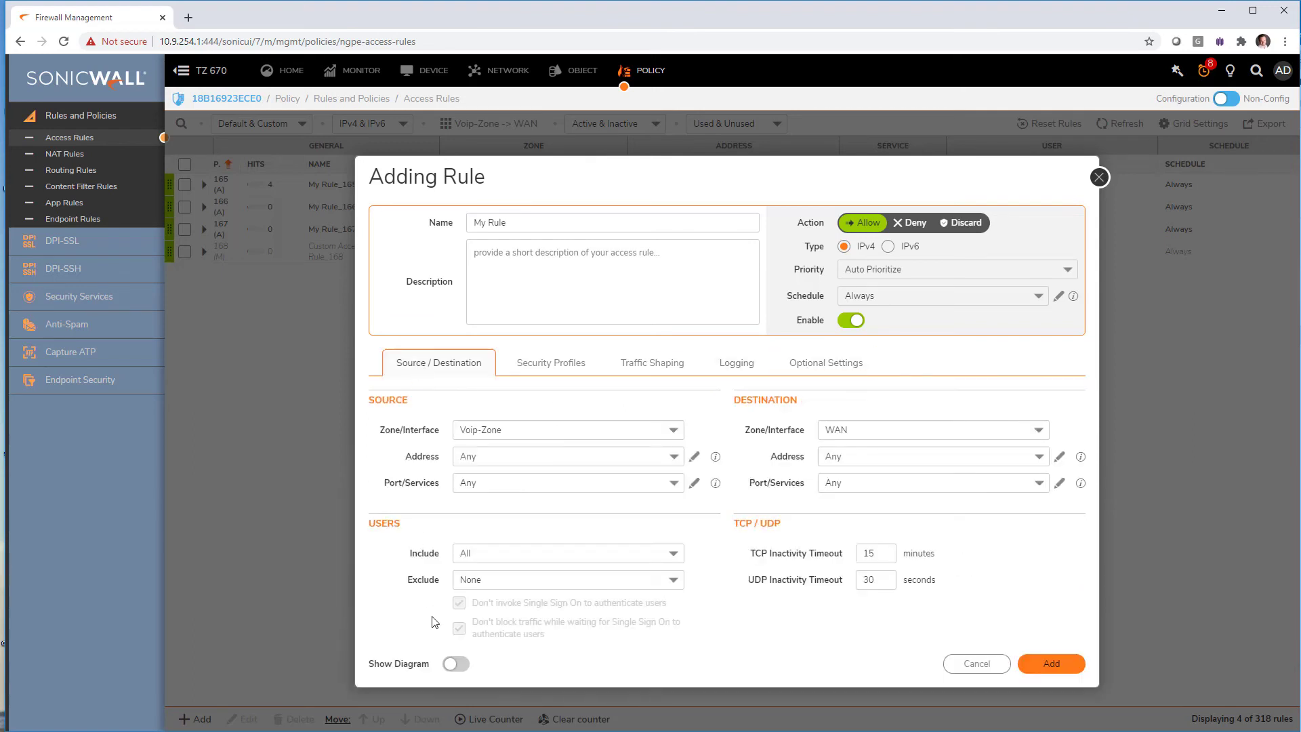
Show the rule's traffic flow diagram and dock it inside the rule form
left_click(455, 662)
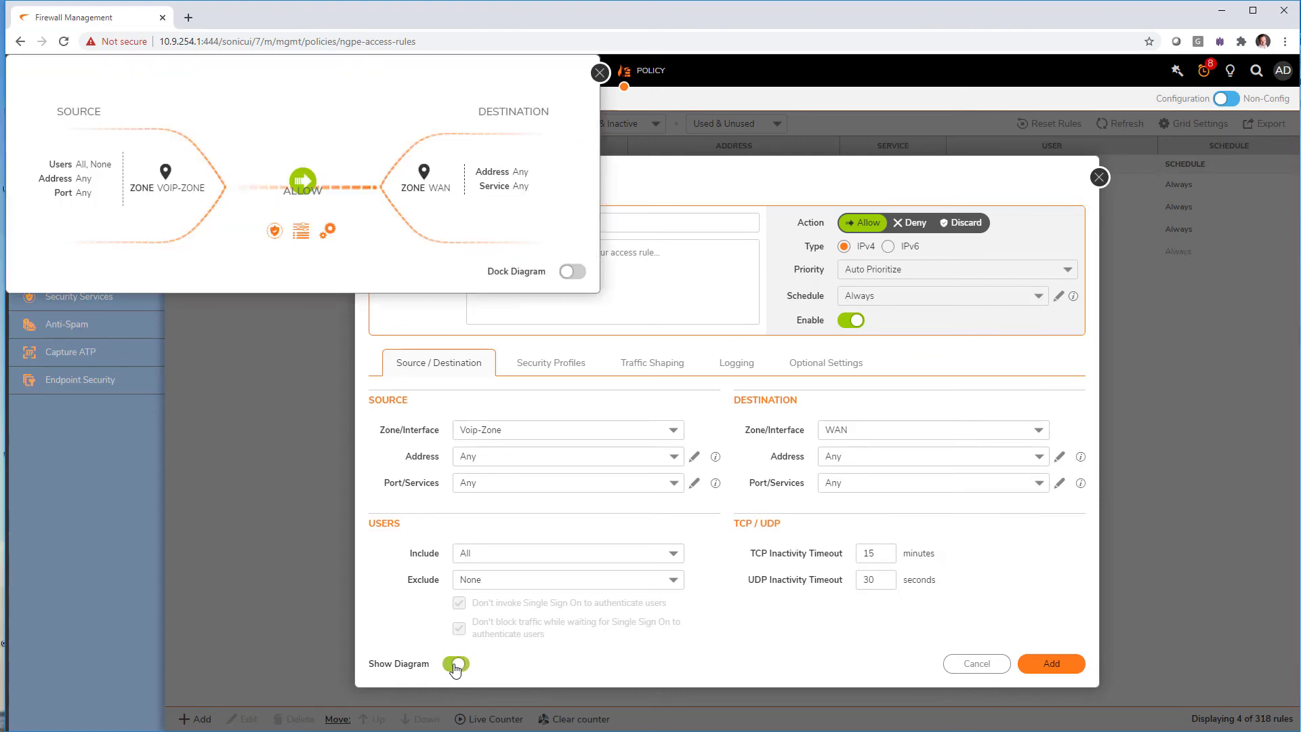
left_click(456, 662)
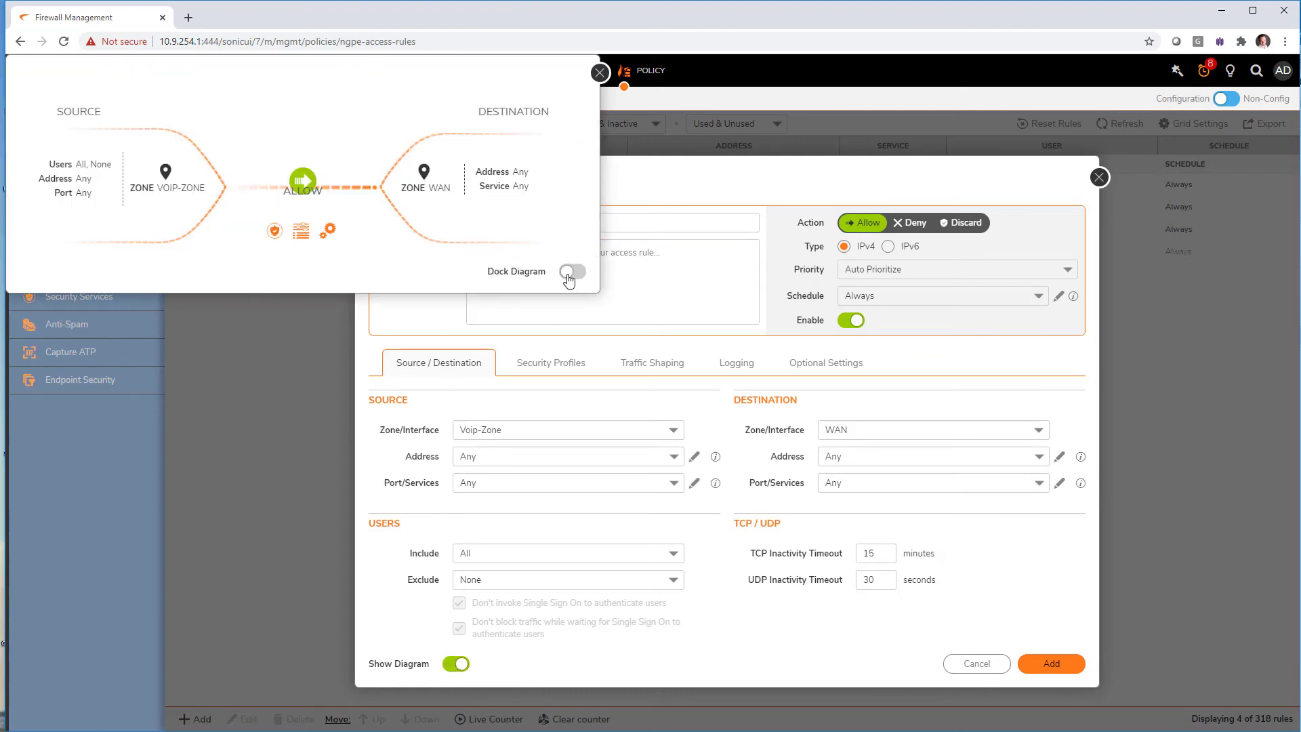
left_click(571, 271)
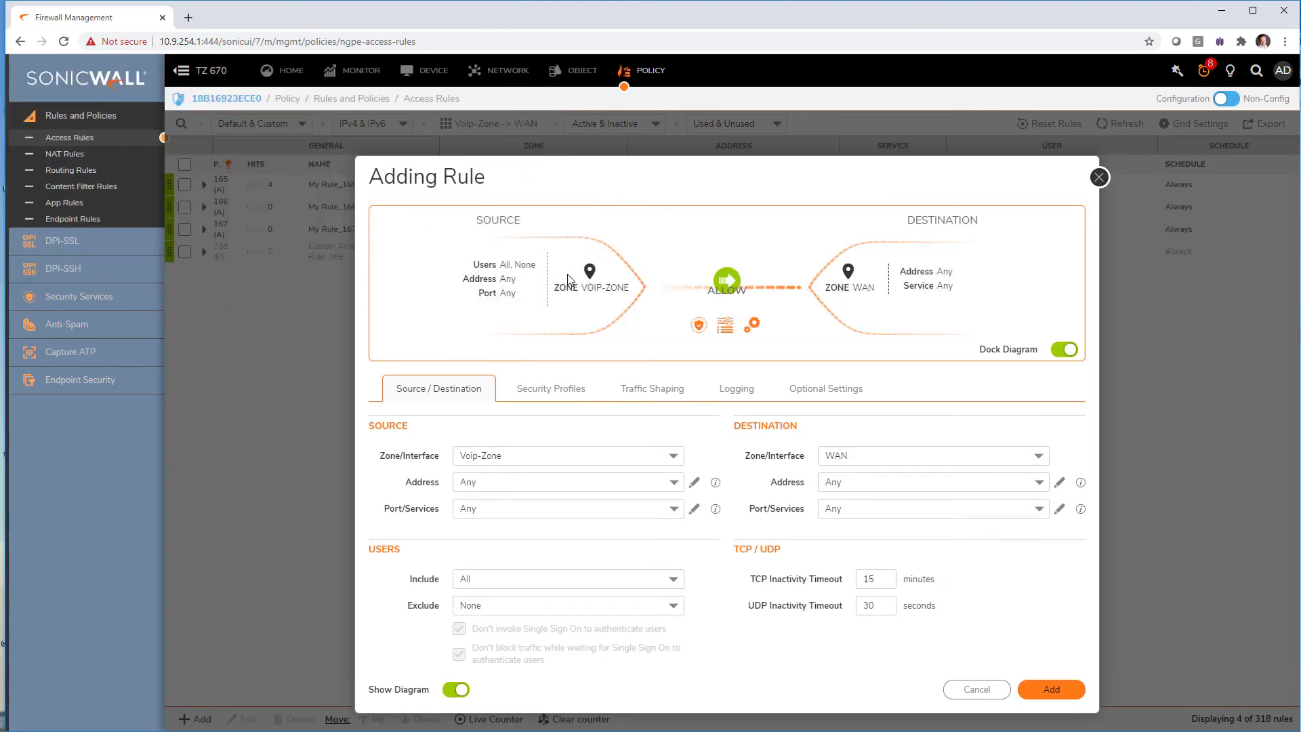
mouse_move(536, 299)
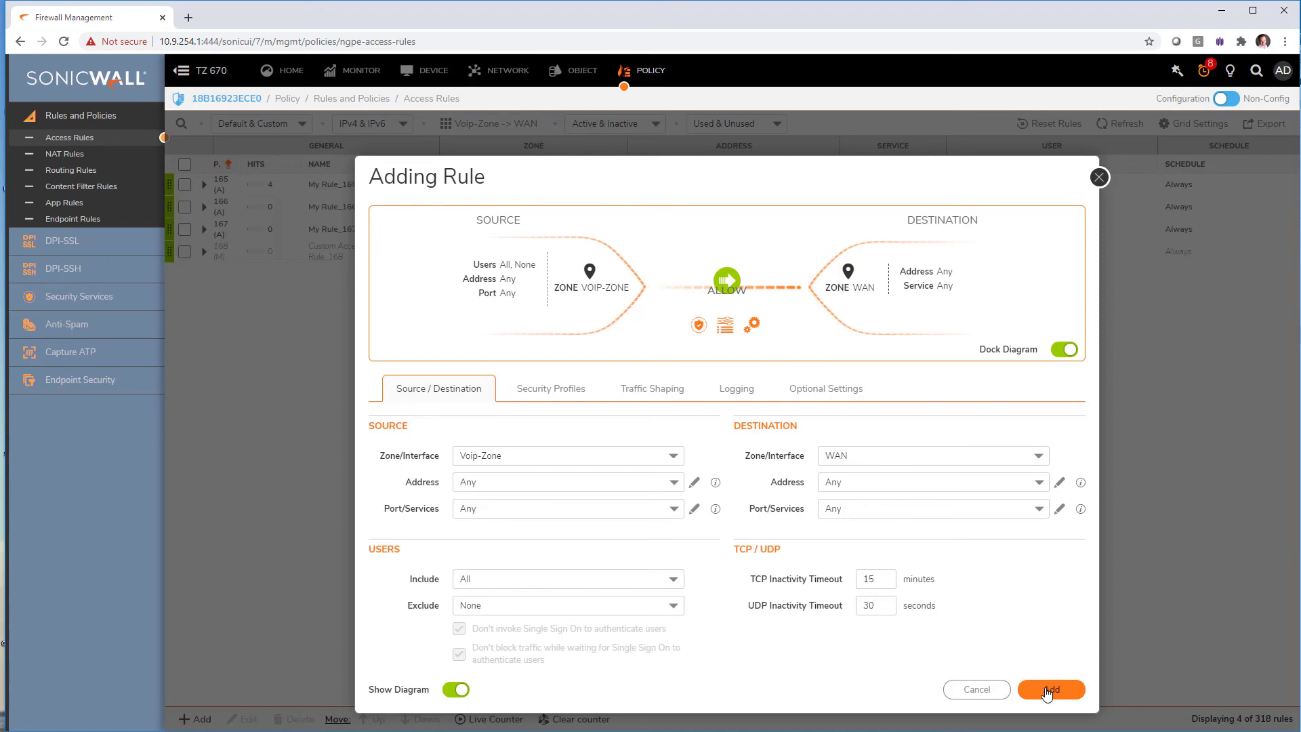
Close the rule form with Add and switch the interface to Classic View
left_click(1051, 690)
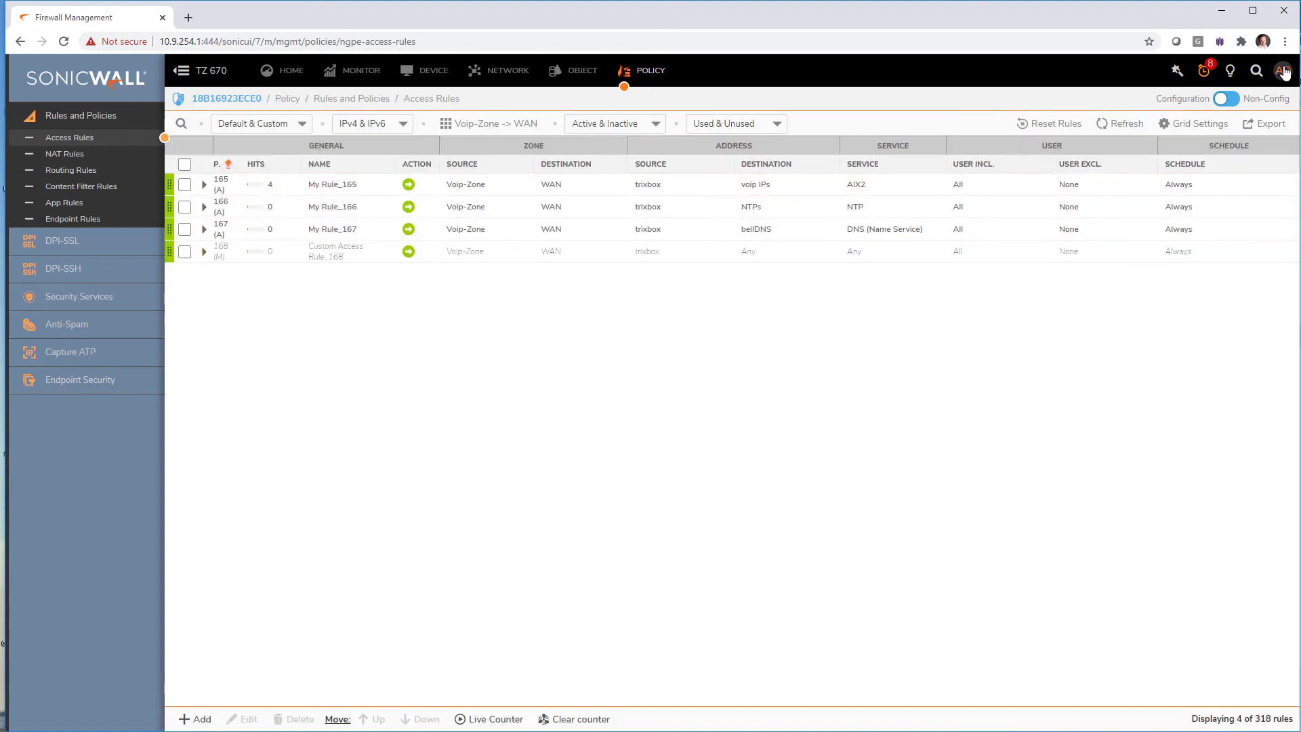
left_click(1282, 71)
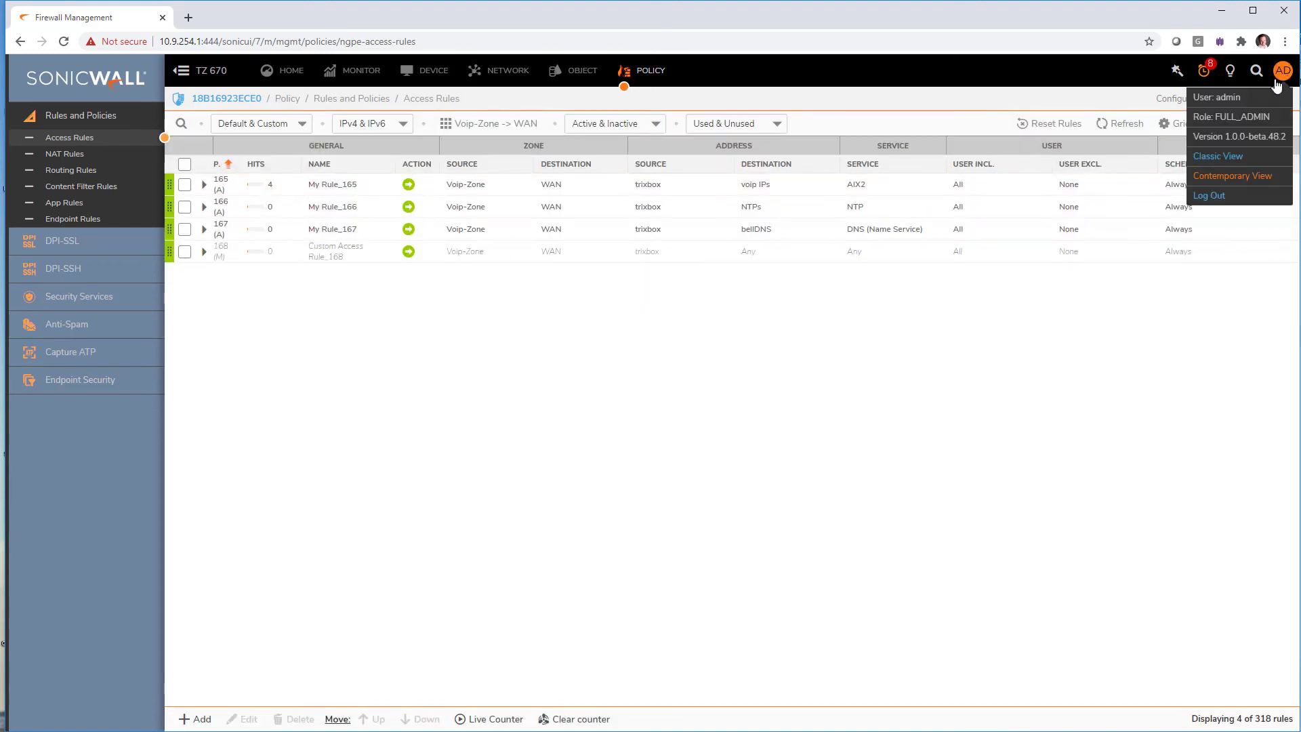
left_click(1217, 156)
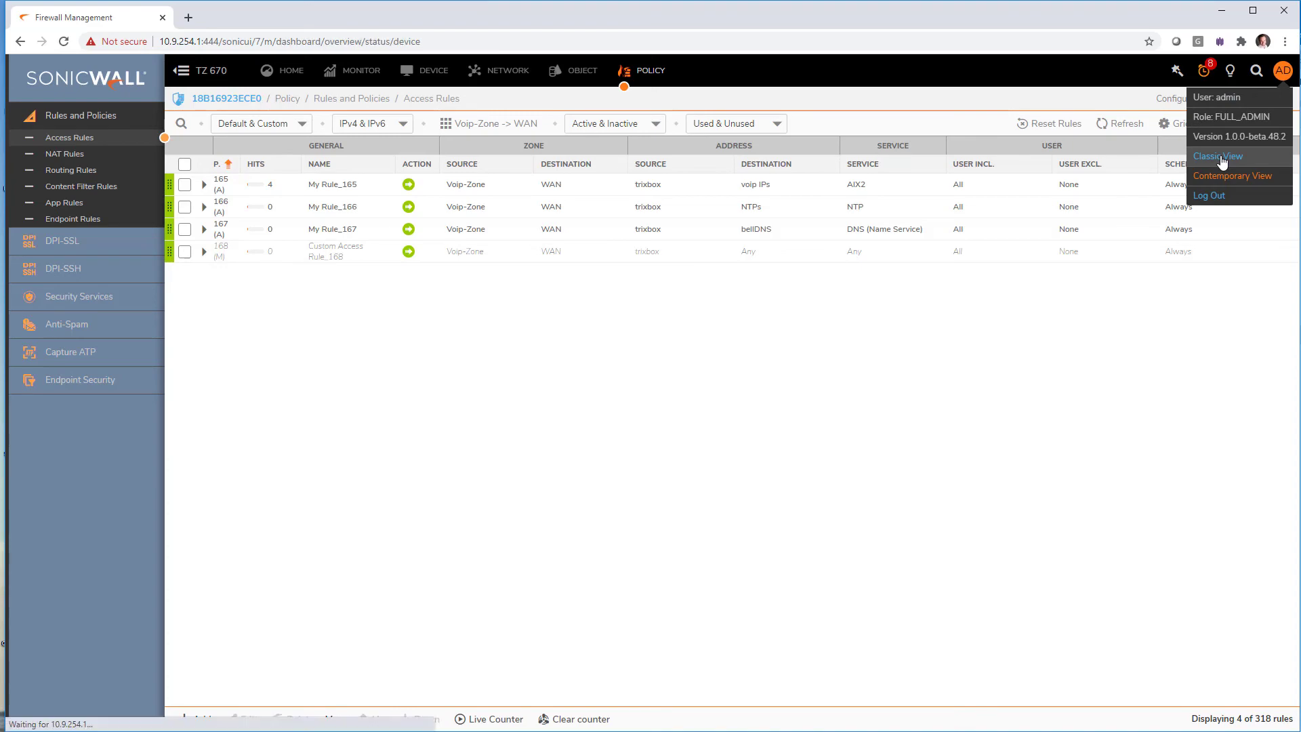
Open Firewall > Access Rules from Classic View's left navigation
left_click(1233, 174)
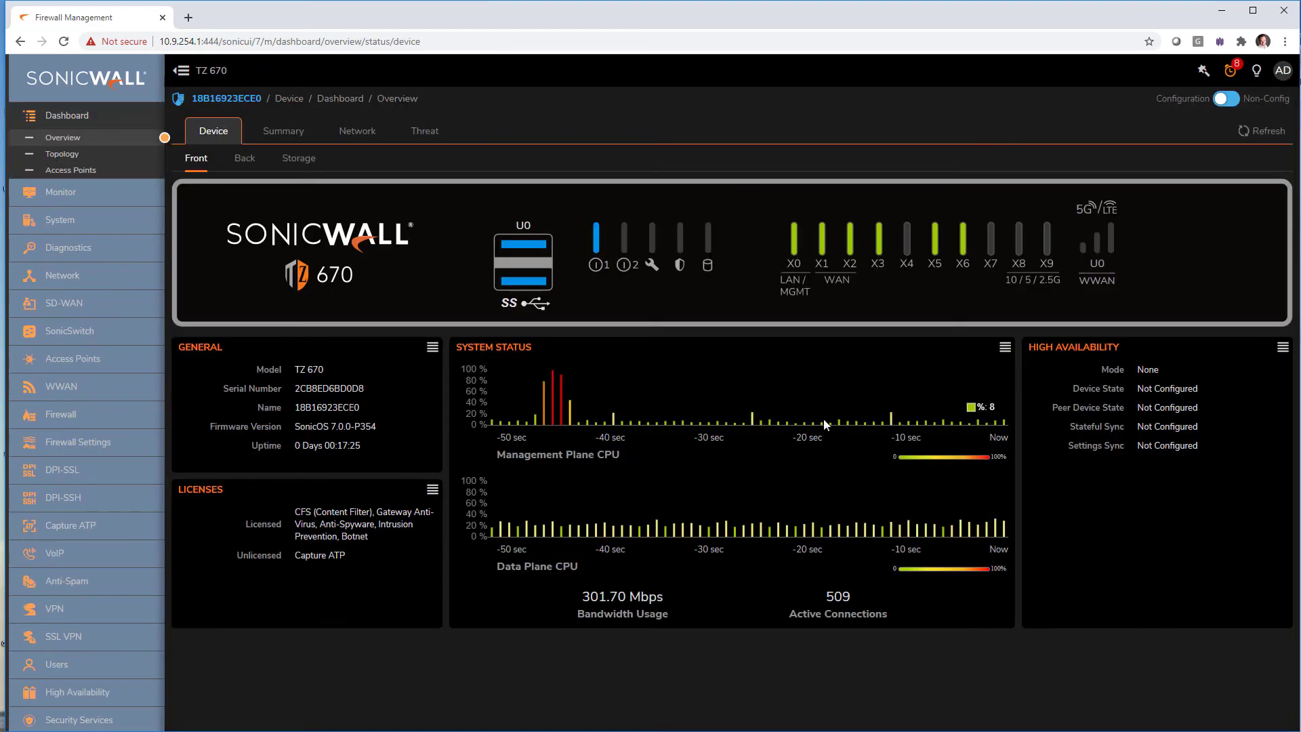
mouse_move(60, 414)
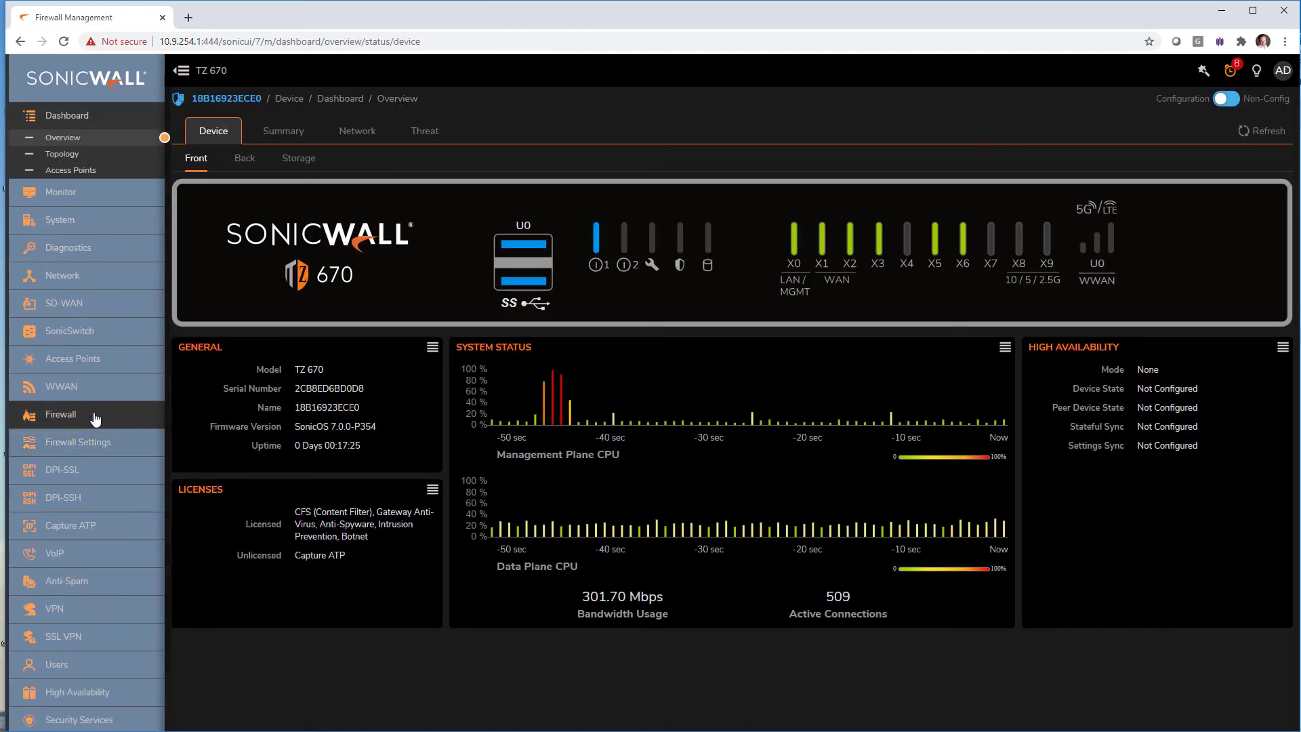
left_click(60, 414)
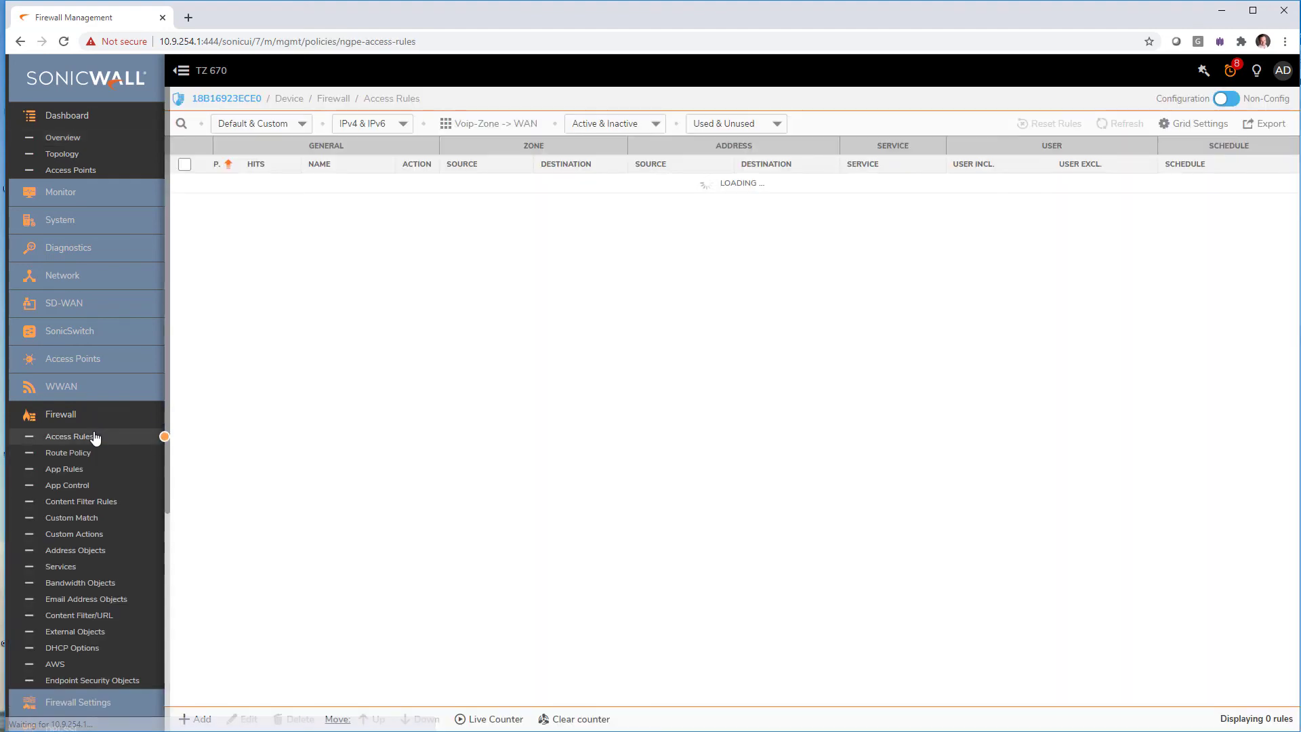
mouse_move(443, 311)
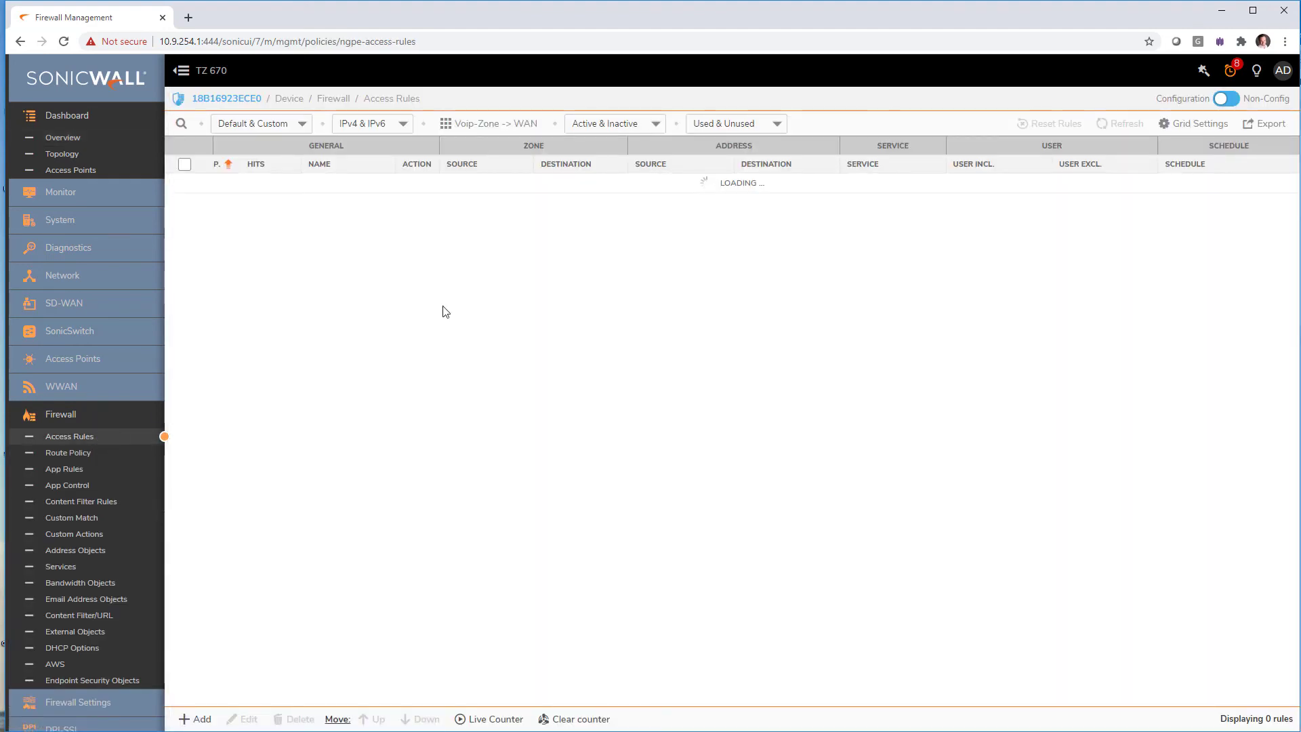